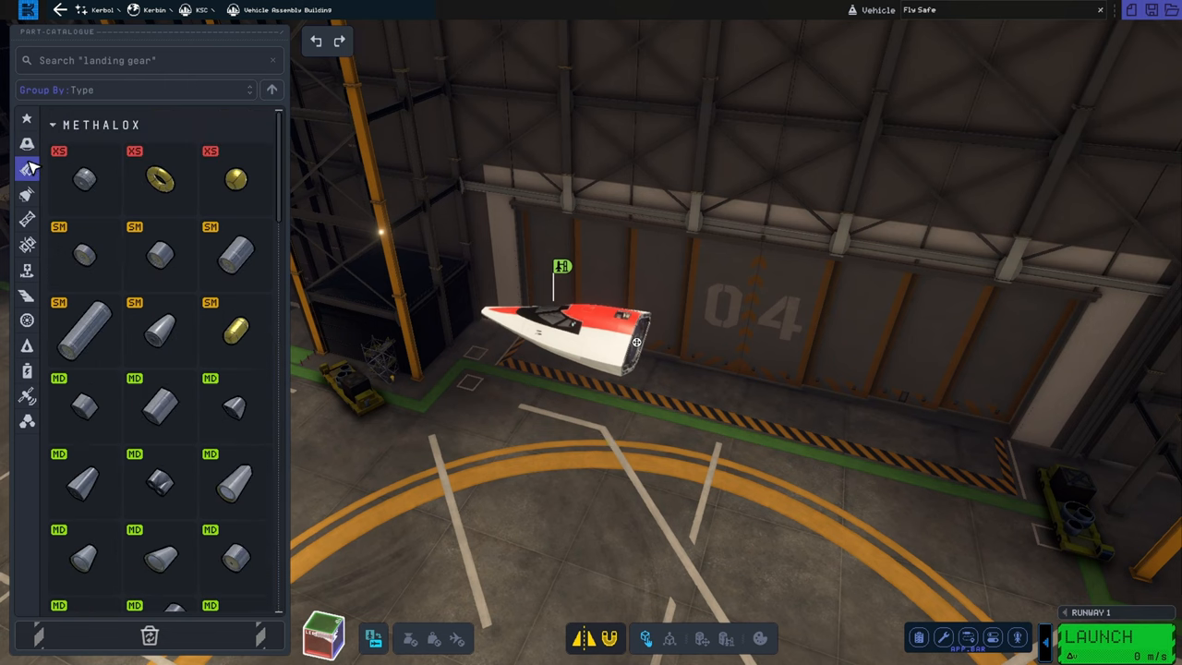
pyautogui.moveTo(26, 244)
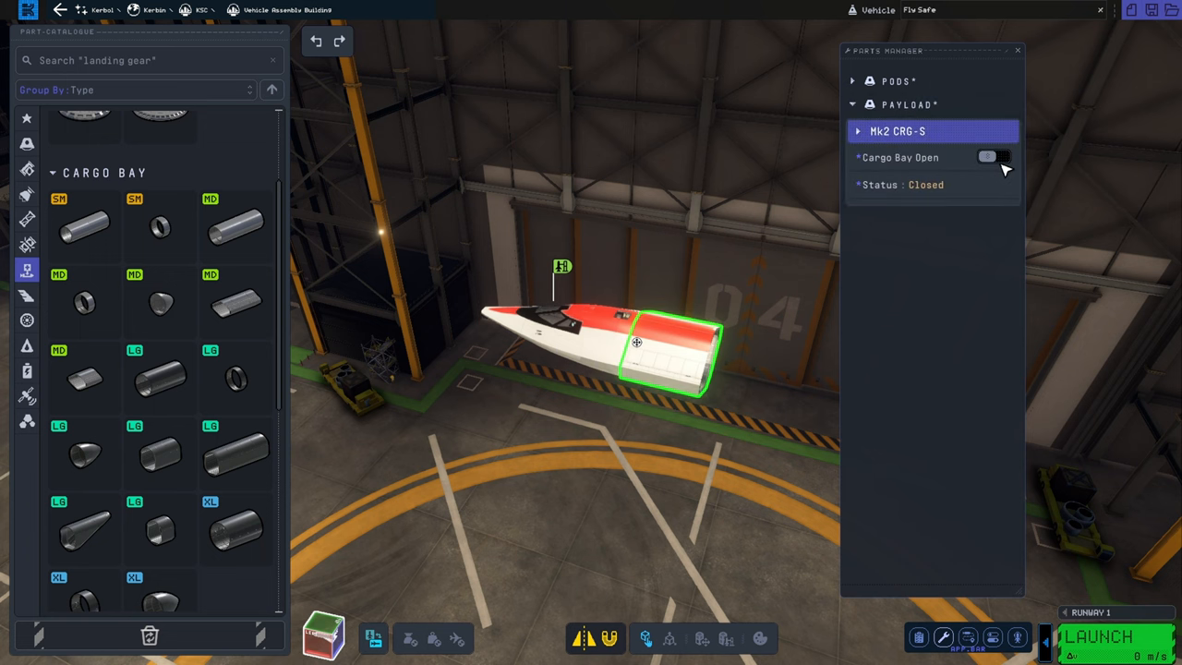
# Step: Switch on Cargo Bay Open for the Mk2 CRG-S cargo bay behind the cockpit
pyautogui.click(993, 157)
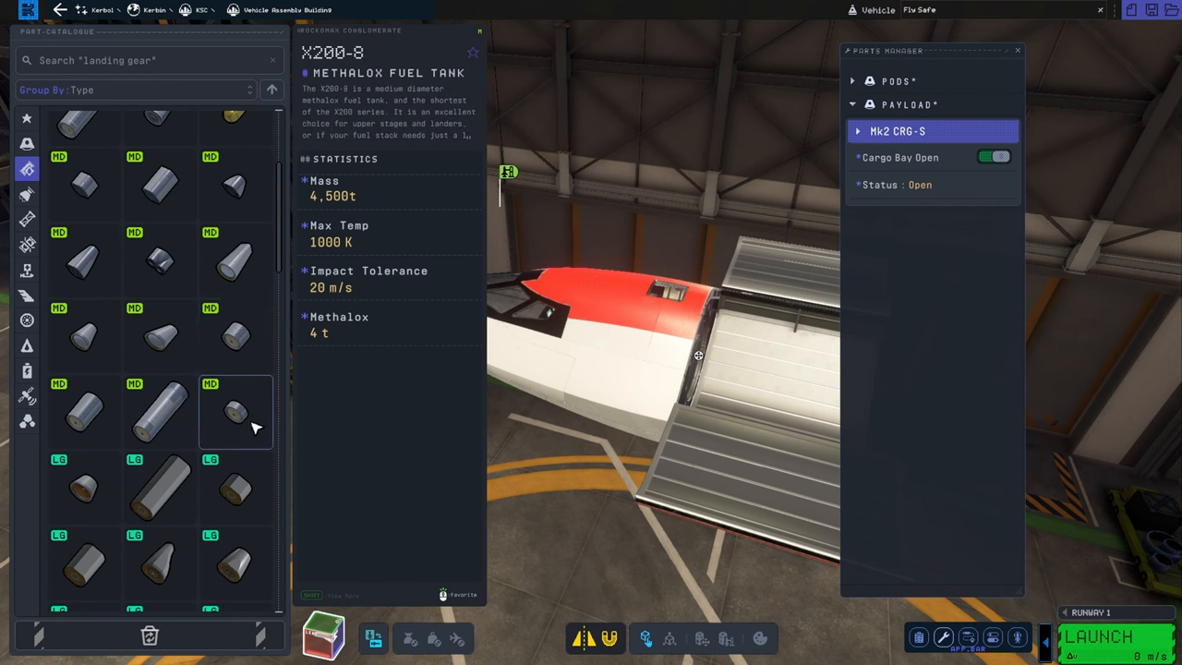
# Step: Attach a Mk2 JFT-800 fuel tank and an RF-AD-B 400 adapter behind the cargo bay
pyautogui.click(83, 395)
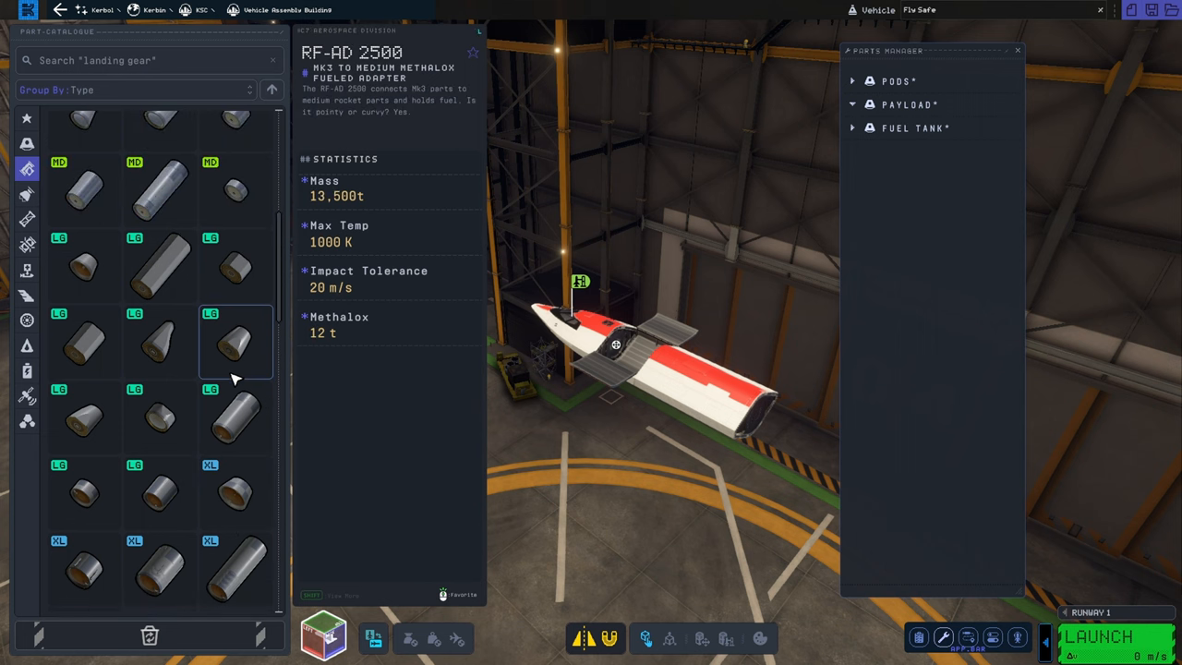
pyautogui.click(159, 186)
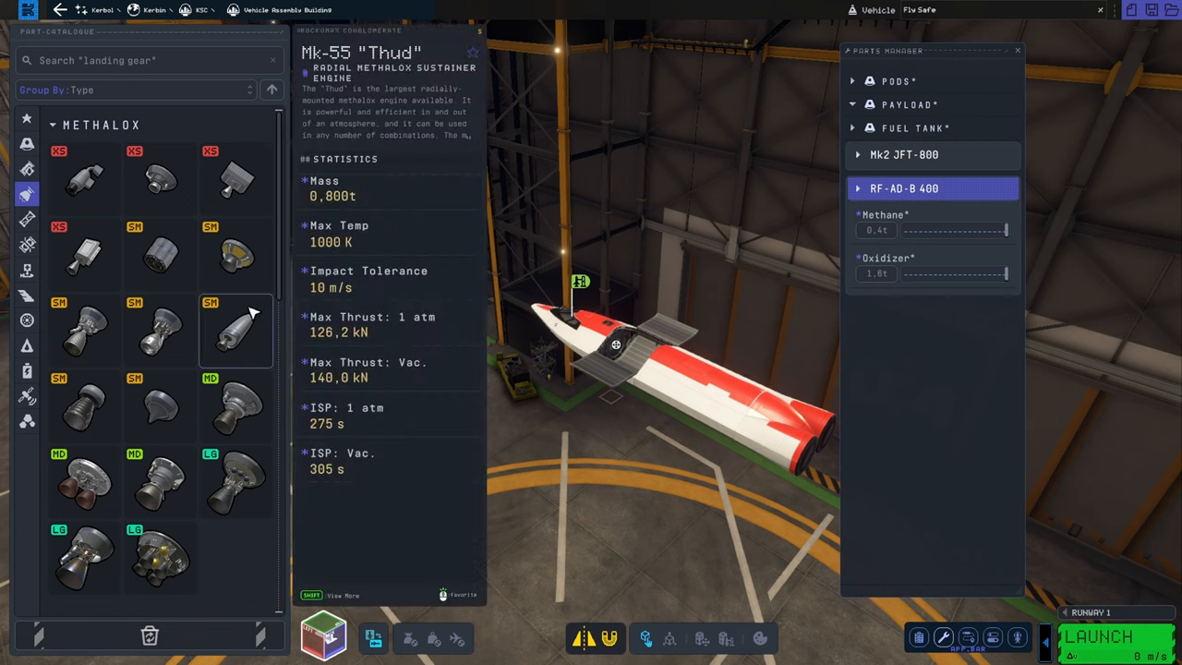
pyautogui.moveTo(207, 362)
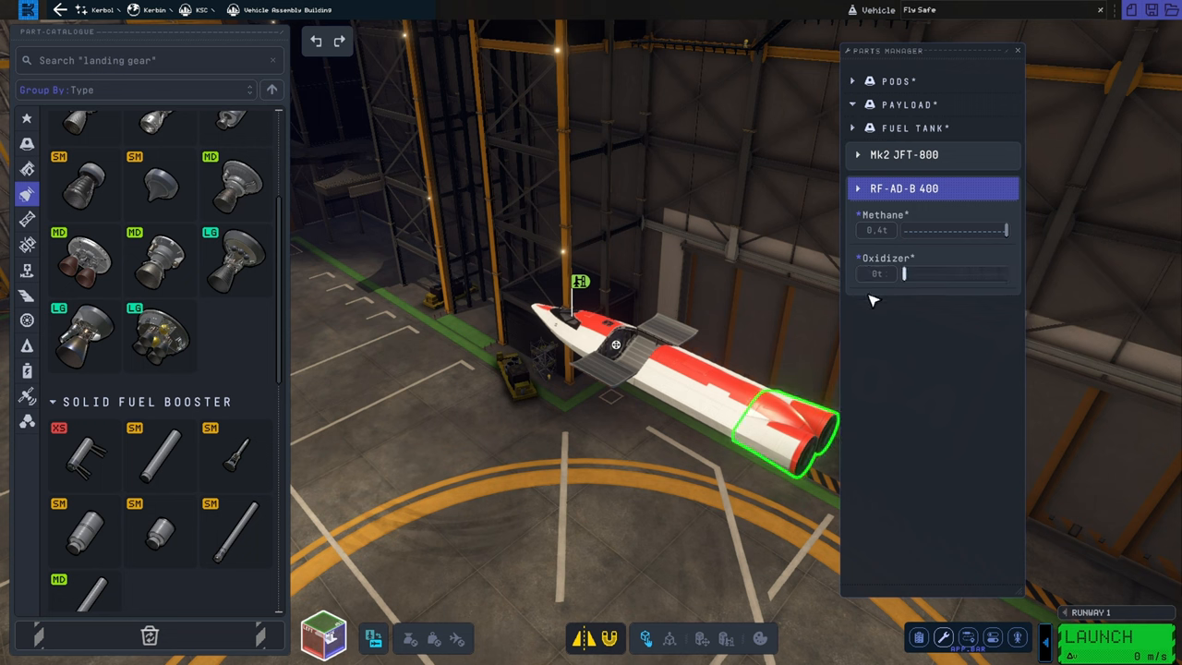
# Step: Mount a J-X4 Whiplash jet engine on the rear adapter at the jet's tail
pyautogui.scroll(-3)
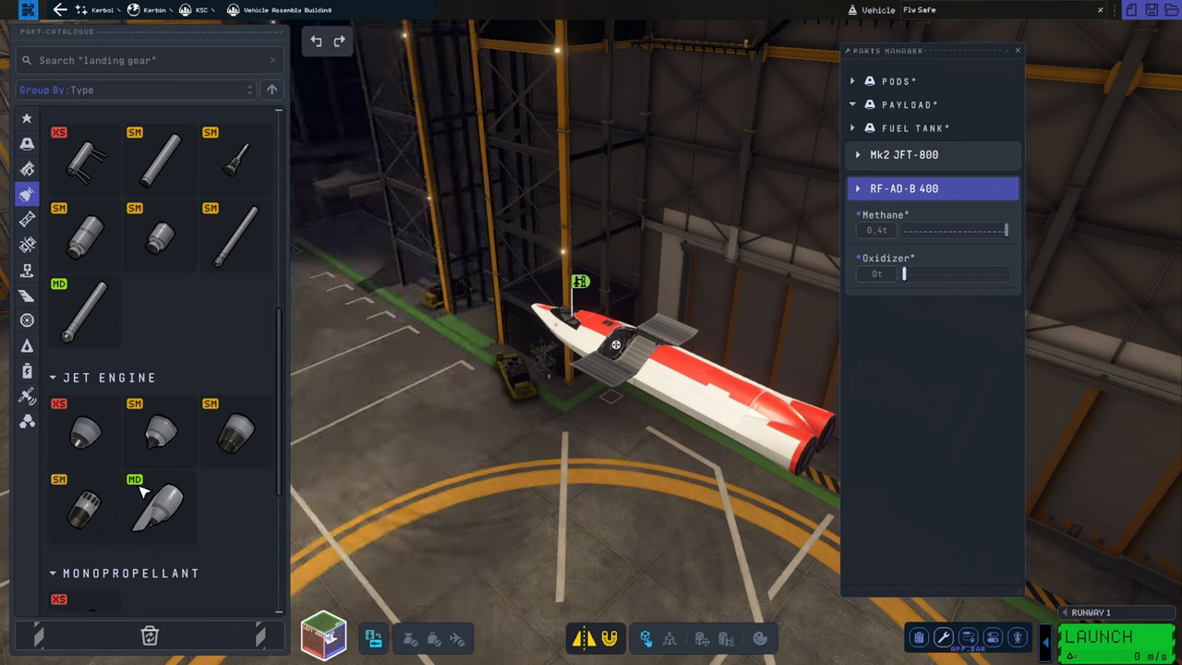
pyautogui.moveTo(236, 434)
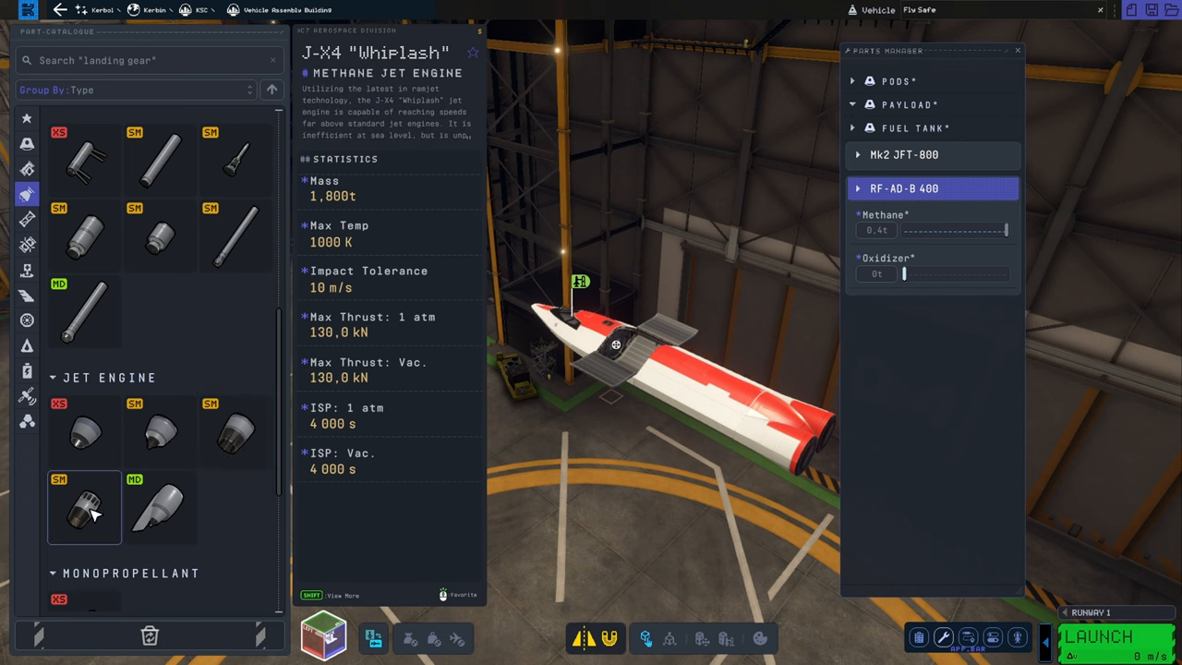
pyautogui.click(237, 432)
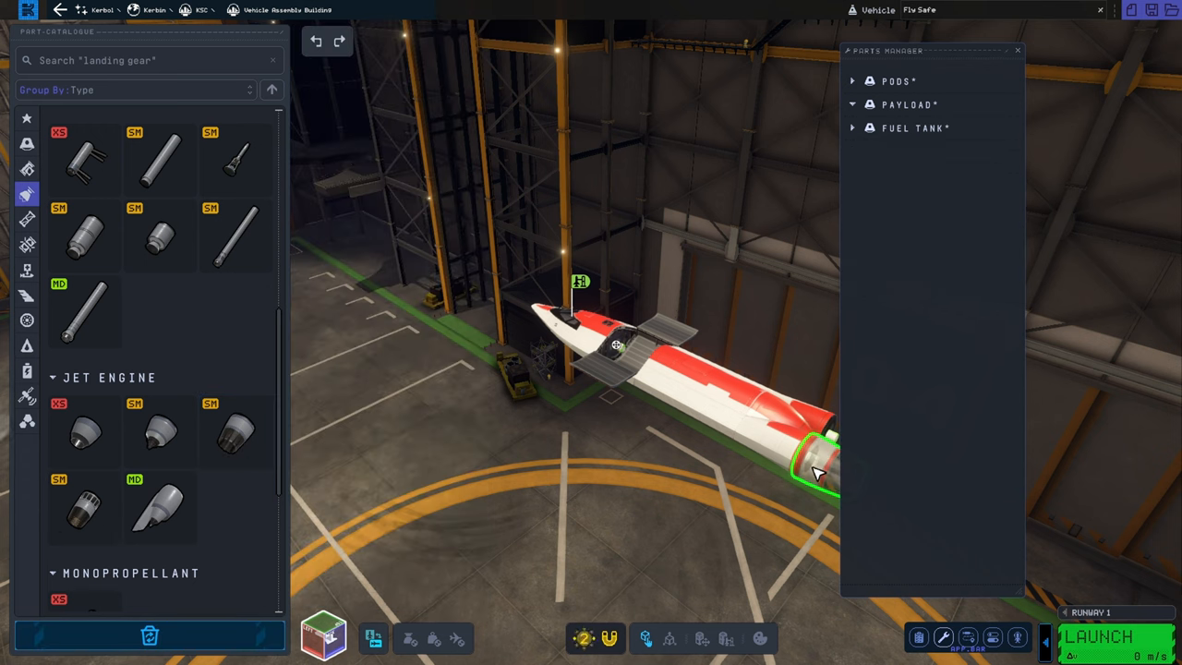
pyautogui.click(794, 453)
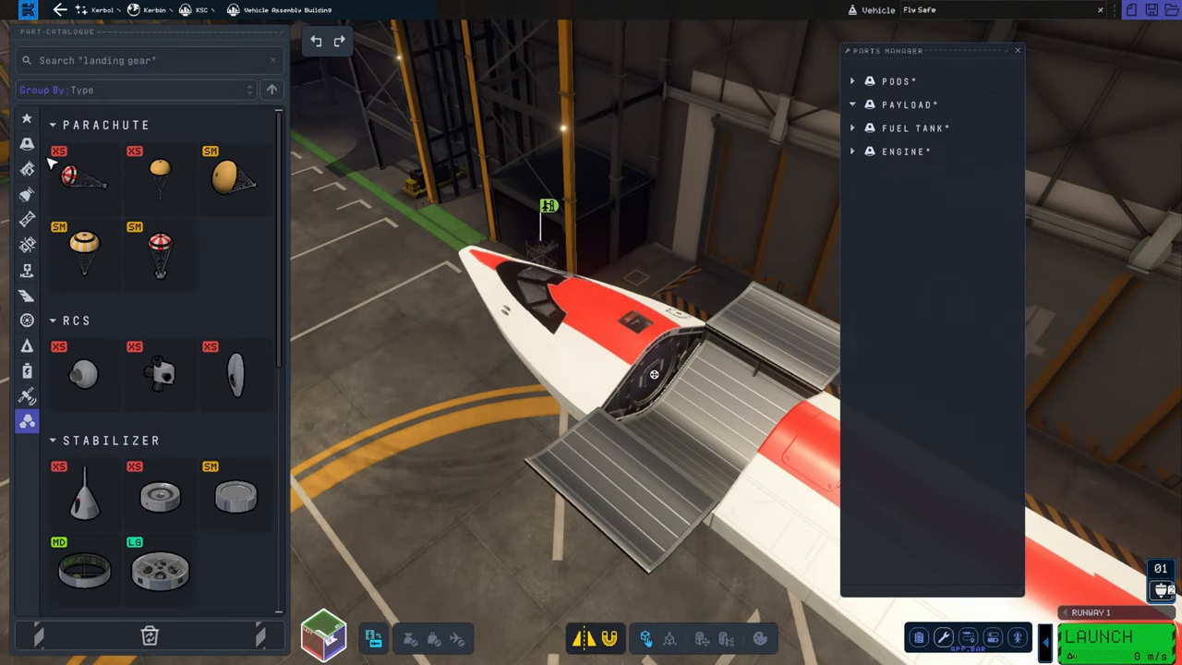
# Step: Place a Z-4K battery from Electrical inside the cargo bay and shut the bay doors
pyautogui.click(26, 369)
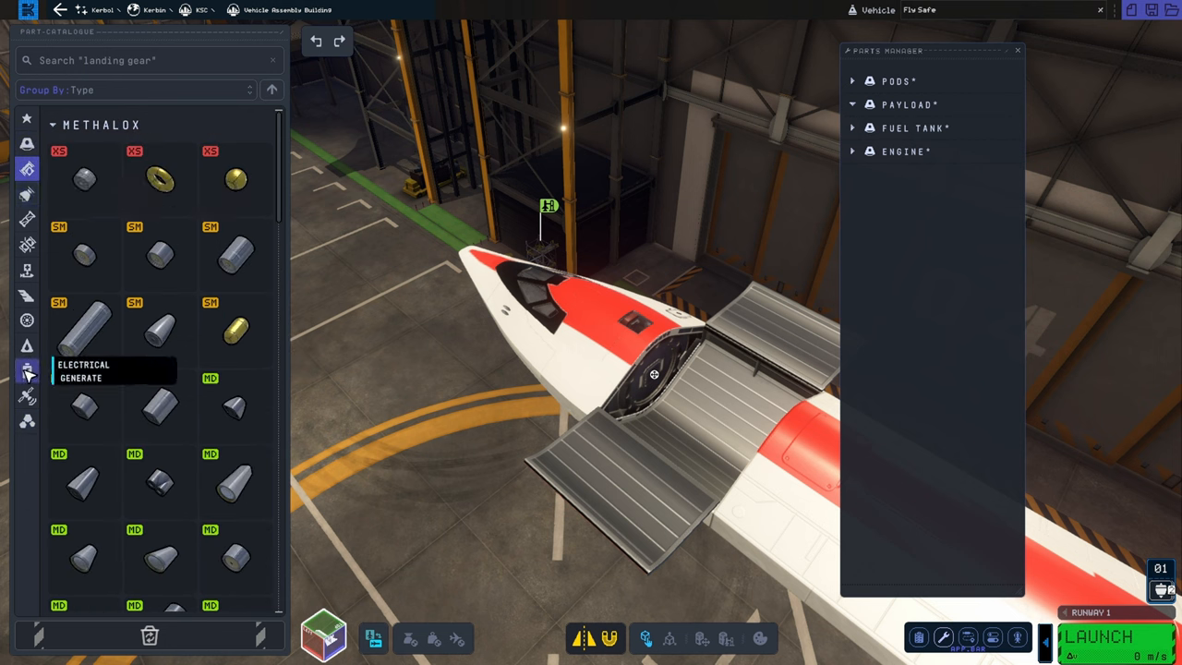
pyautogui.click(26, 370)
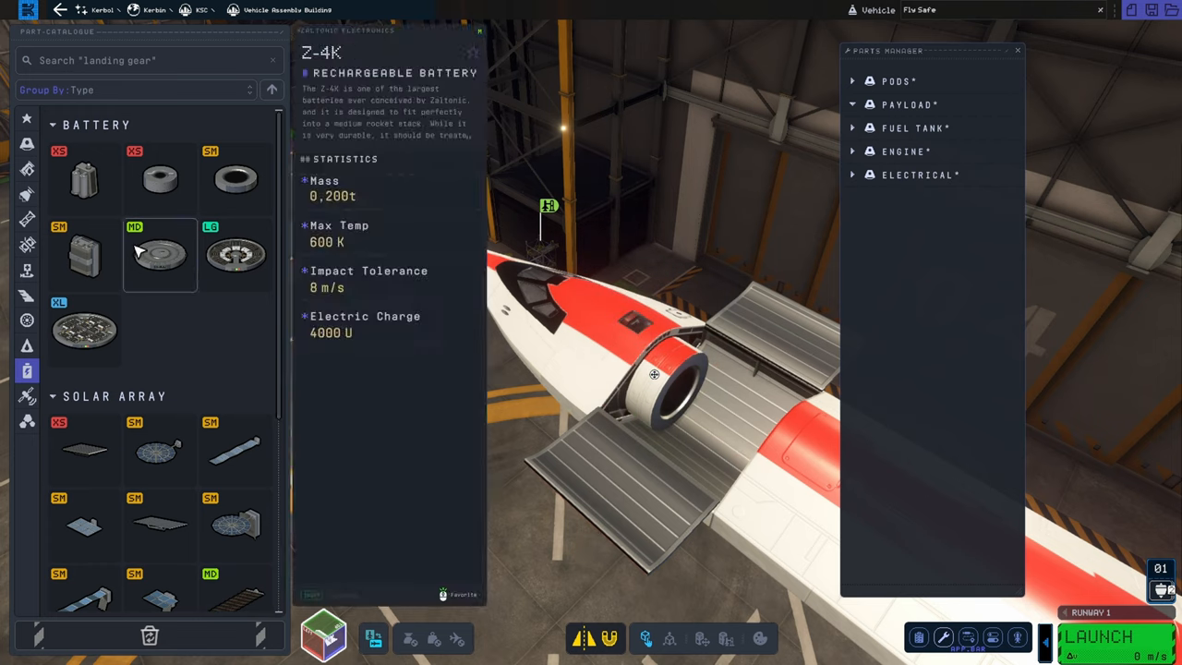
pyautogui.scroll(-3)
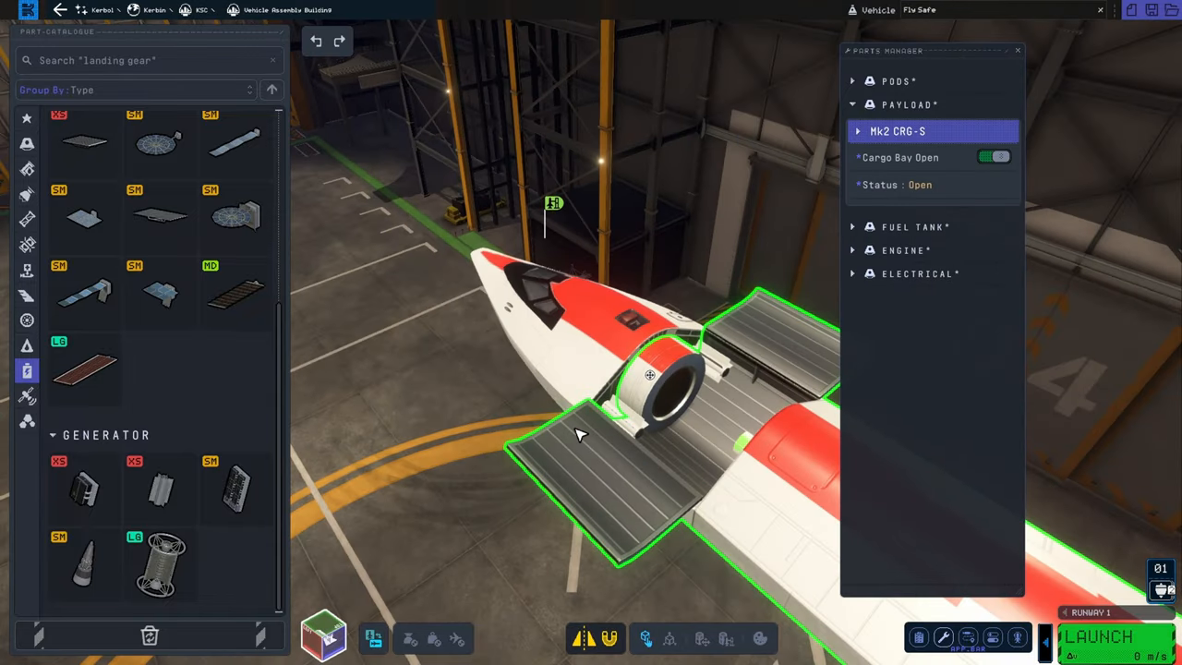
pyautogui.click(994, 155)
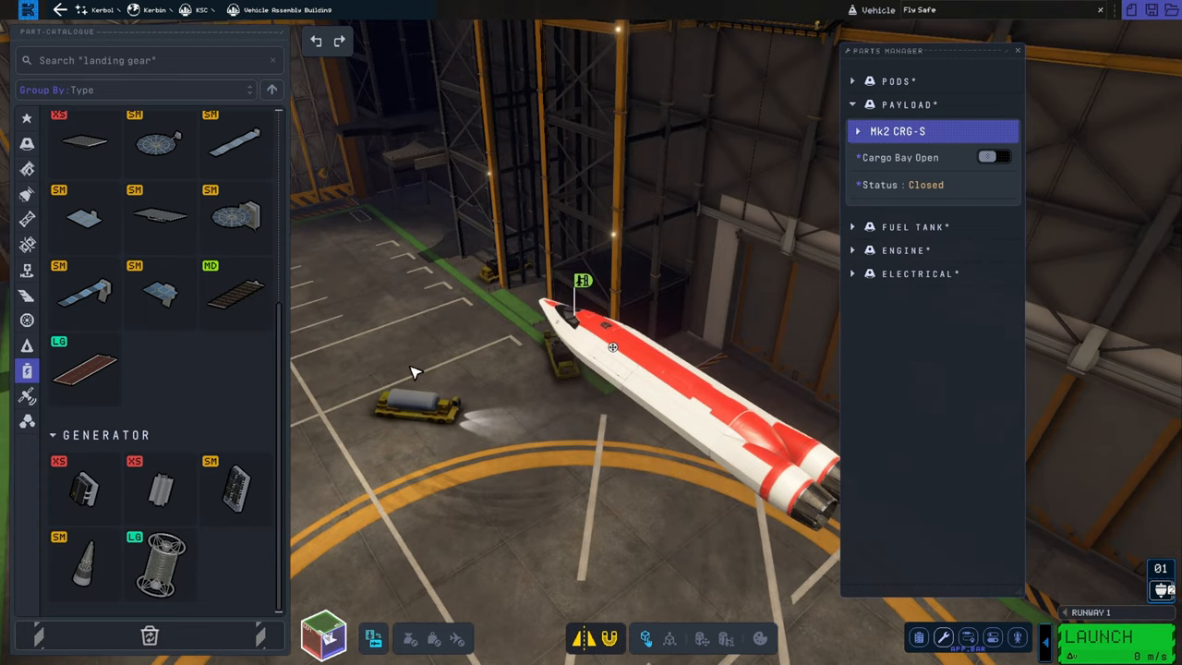
pyautogui.moveTo(414, 373); pyautogui.dragTo(495, 517)
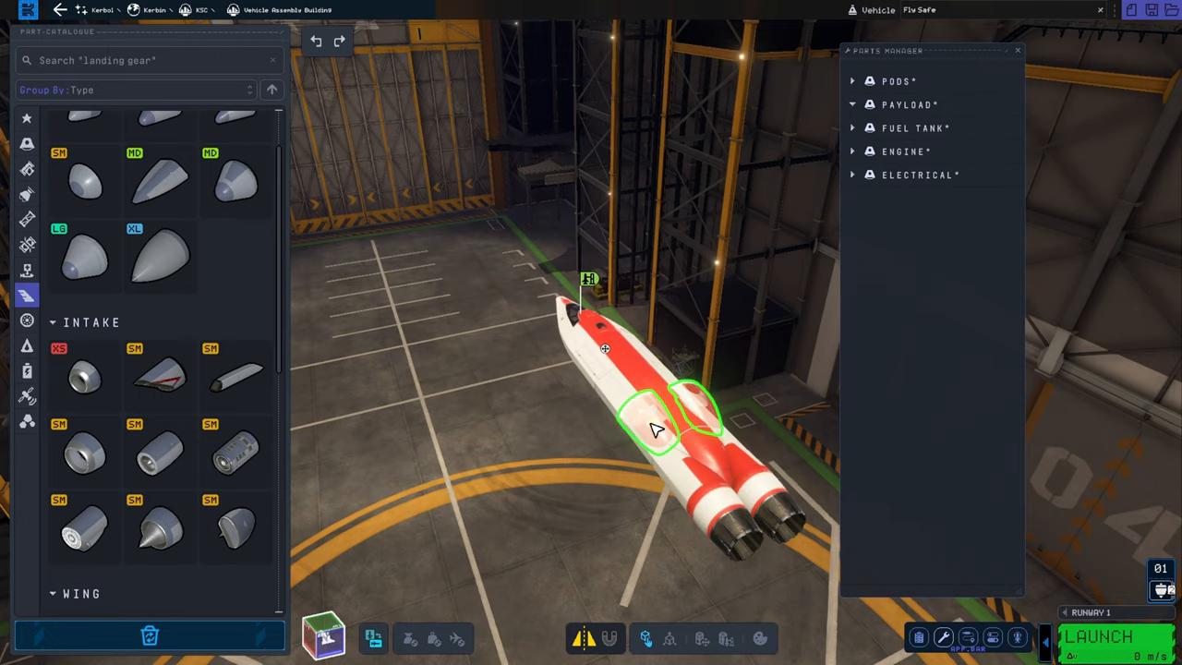
# Step: Attach side air intakes with symmetry and fit HFW-1000 Evolution heavy wings to the fuselage
pyautogui.click(654, 428)
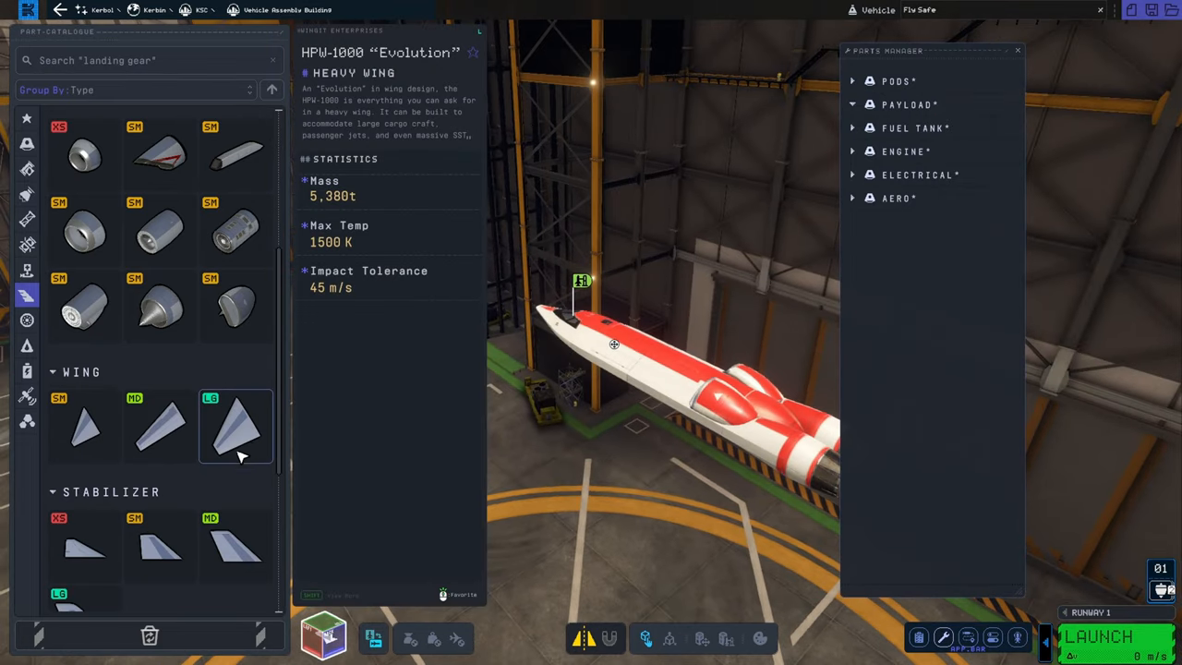
pyautogui.click(159, 426)
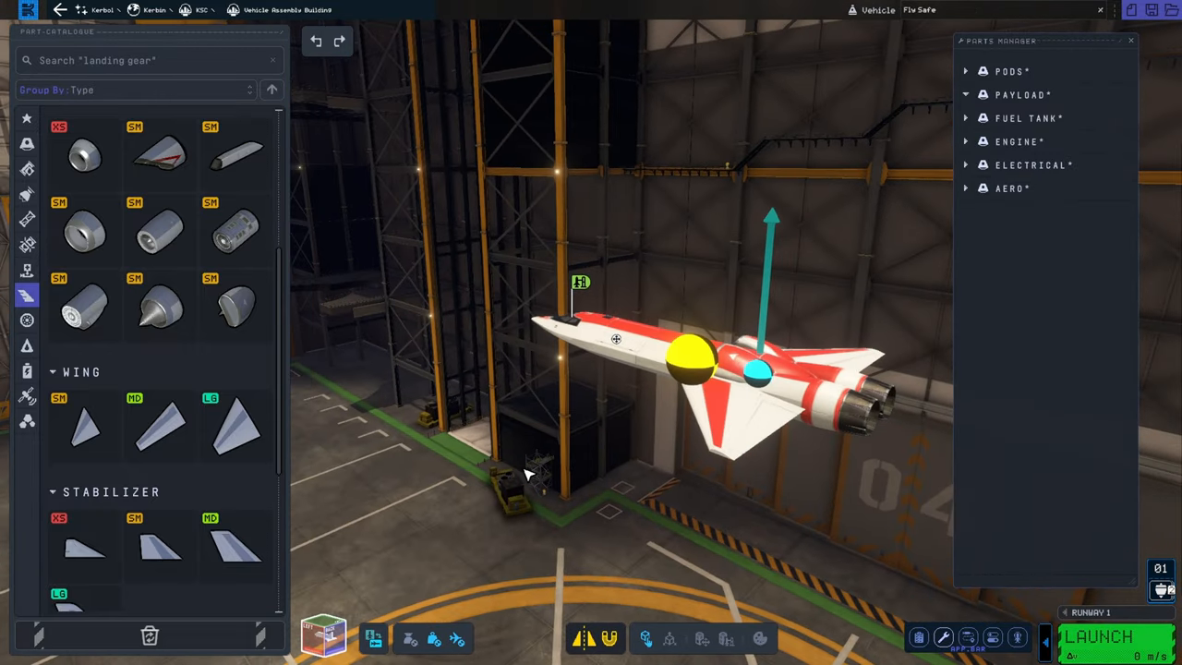
# Step: Reposition the wings and reshape them procedurally: wider span, more sweep, root length 0.40
pyautogui.moveTo(554, 471); pyautogui.dragTo(683, 472)
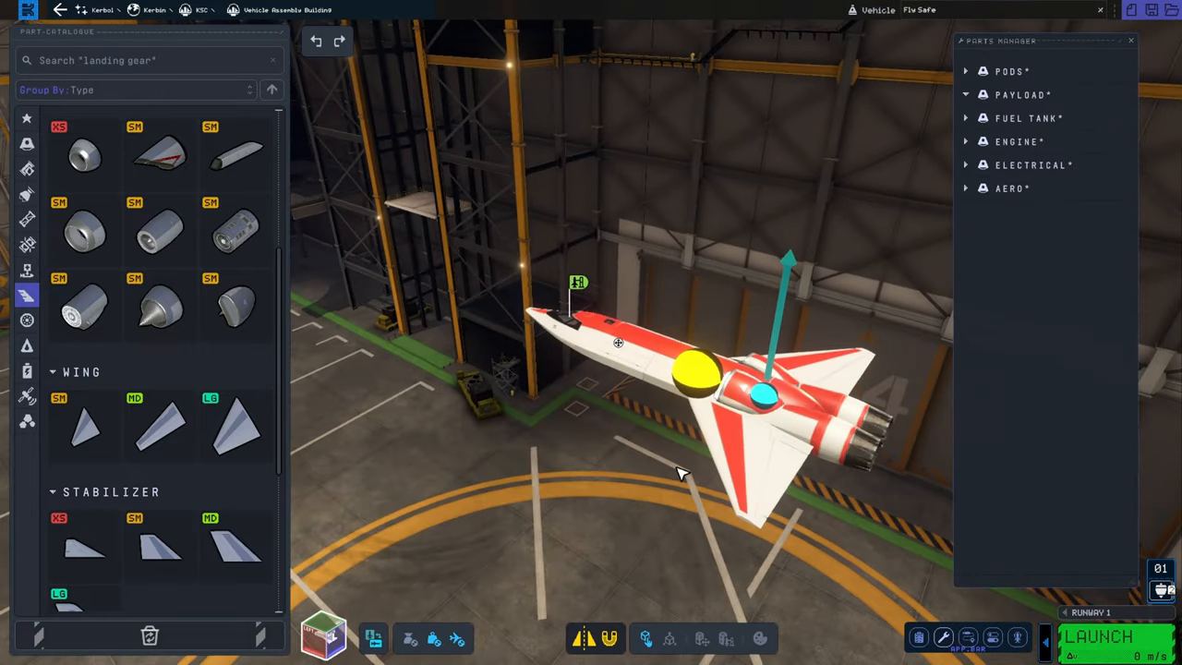
pyautogui.click(748, 434)
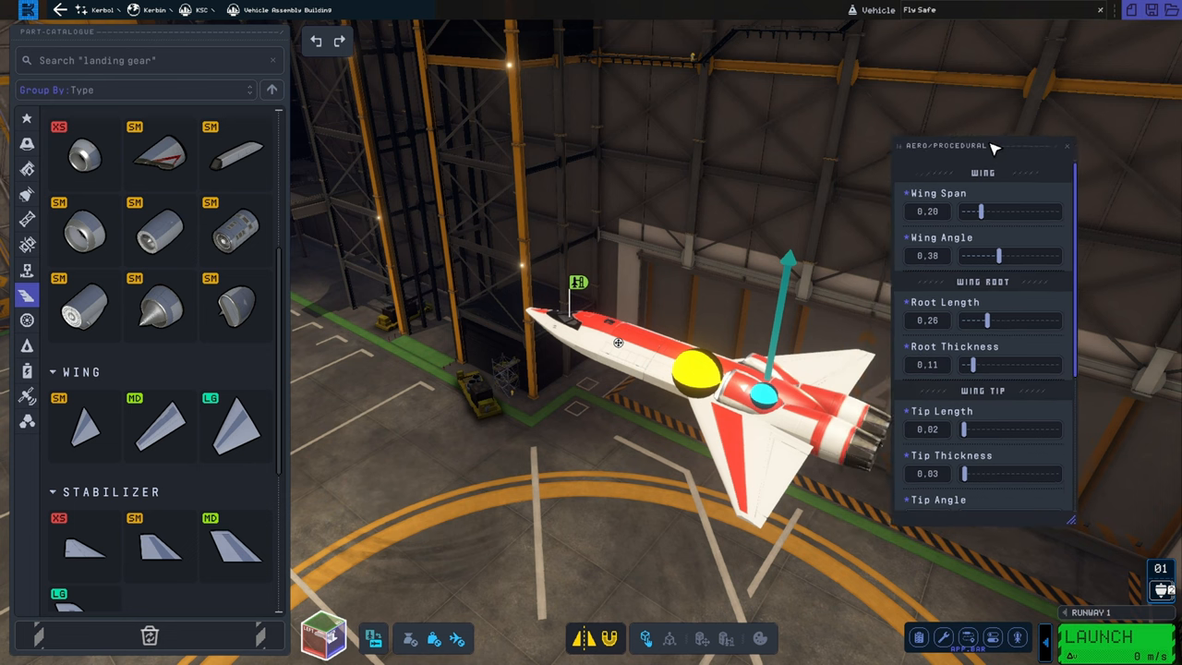
pyautogui.moveTo(978, 211); pyautogui.dragTo(1005, 218)
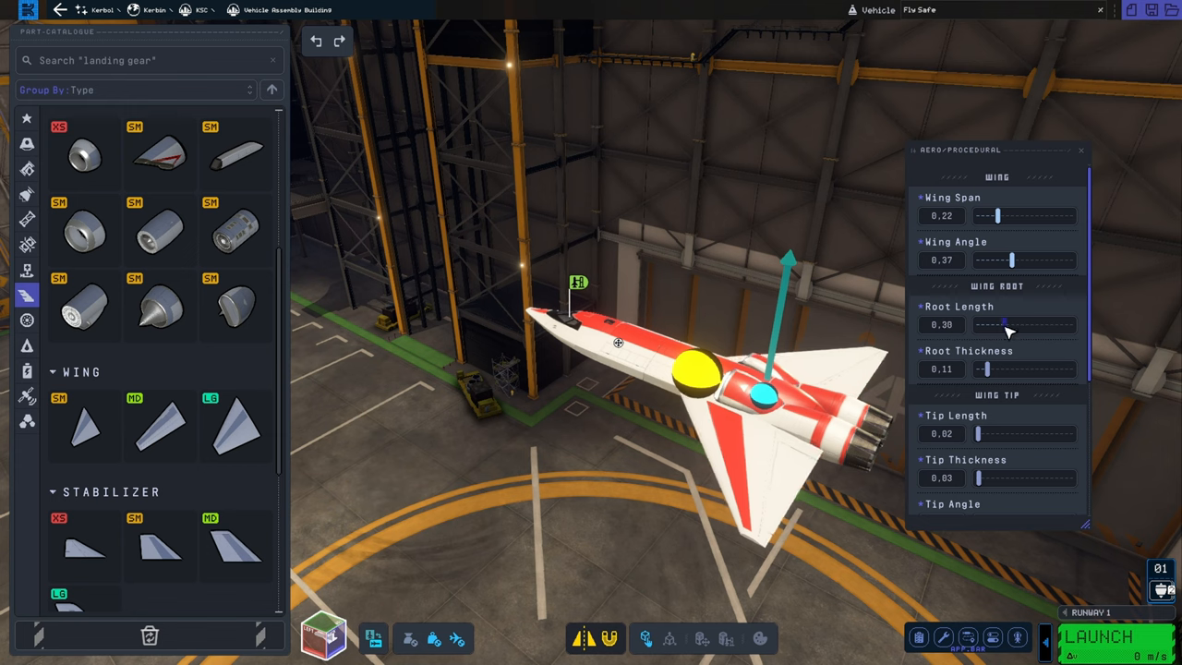
pyautogui.moveTo(1005, 325); pyautogui.dragTo(1016, 325)
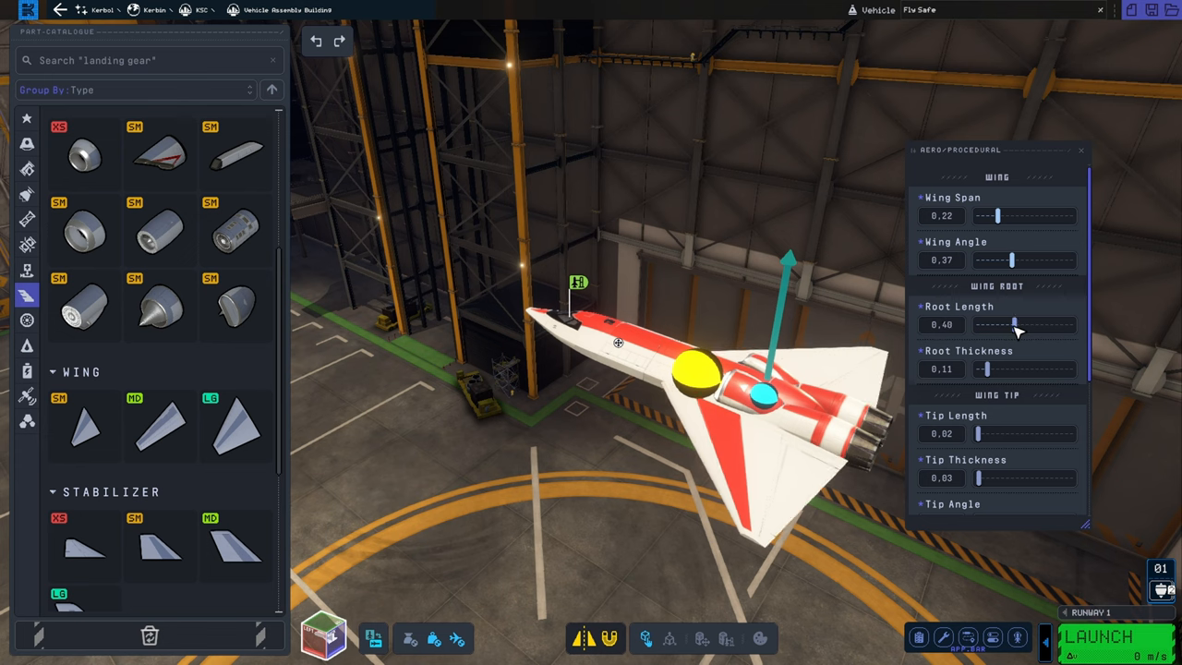
pyautogui.moveTo(1015, 259); pyautogui.dragTo(1008, 258)
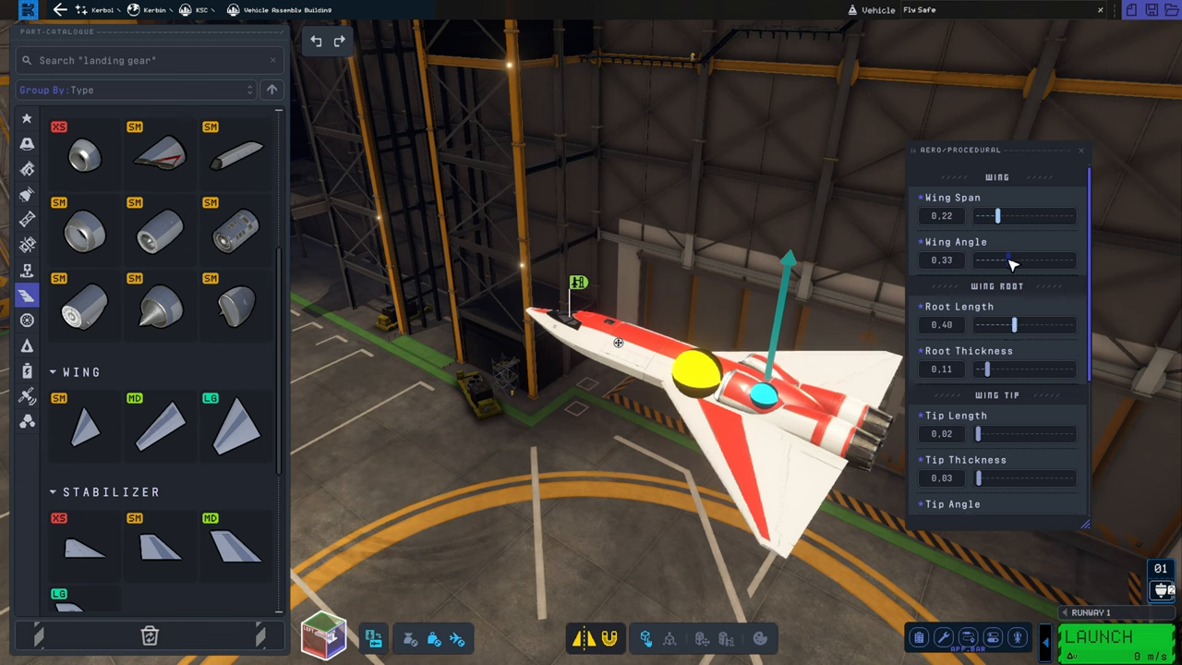
pyautogui.moveTo(995, 214); pyautogui.dragTo(1005, 214)
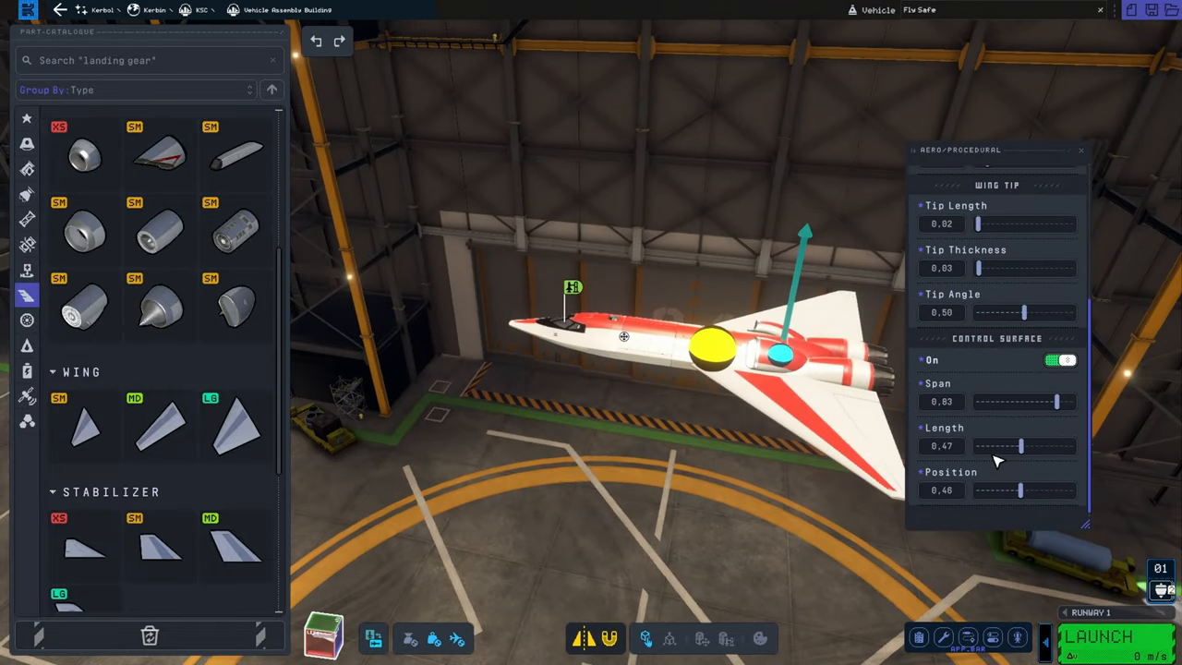
# Step: Set the control surface to Length 0.32, Span 0.74 and Position 0.52
pyautogui.moveTo(1019, 492); pyautogui.dragTo(1012, 491)
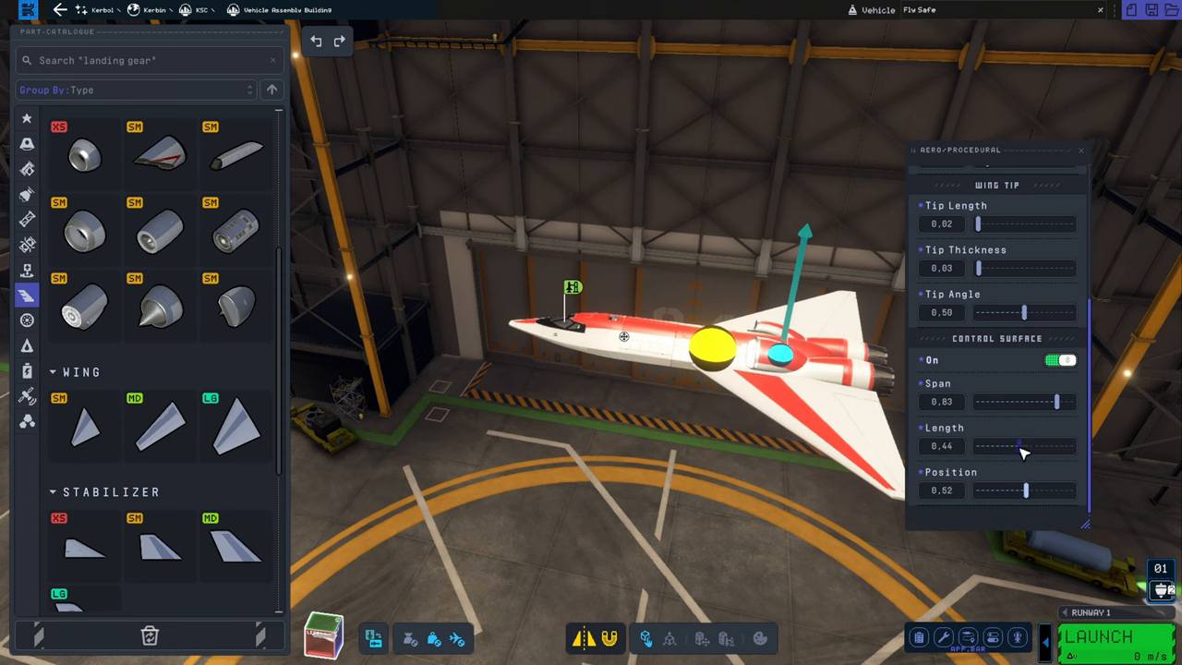
pyautogui.moveTo(1019, 445); pyautogui.dragTo(1006, 445)
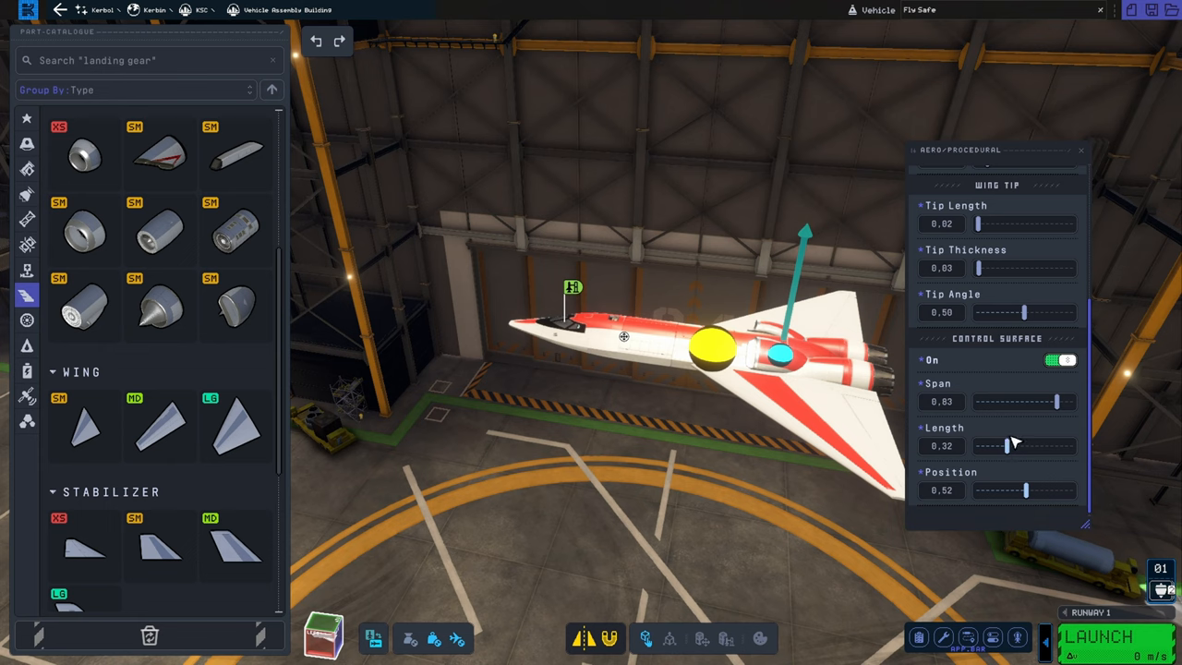
pyautogui.moveTo(1049, 401); pyautogui.dragTo(1038, 401)
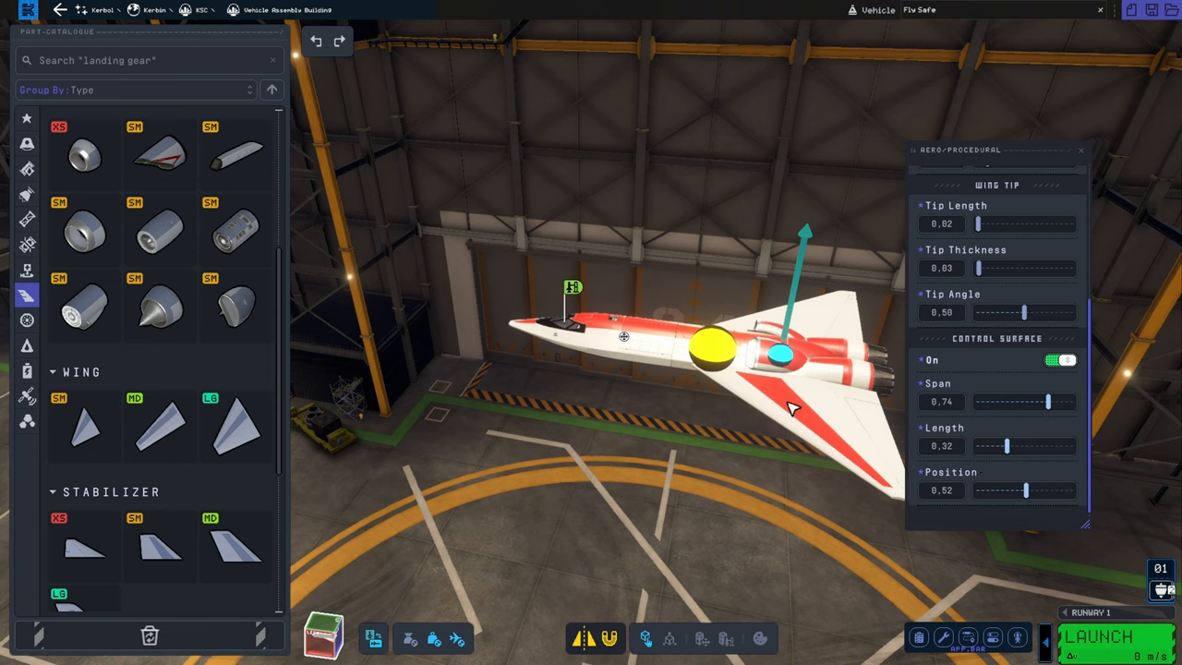
pyautogui.moveTo(811, 417)
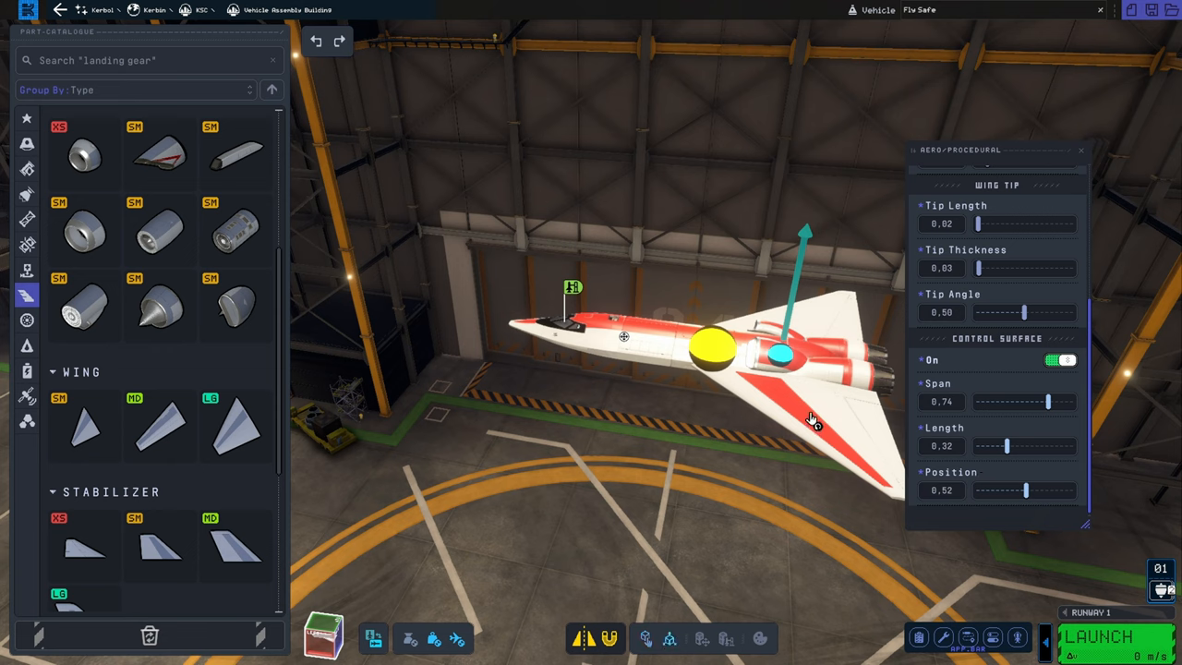
pyautogui.moveTo(825, 410)
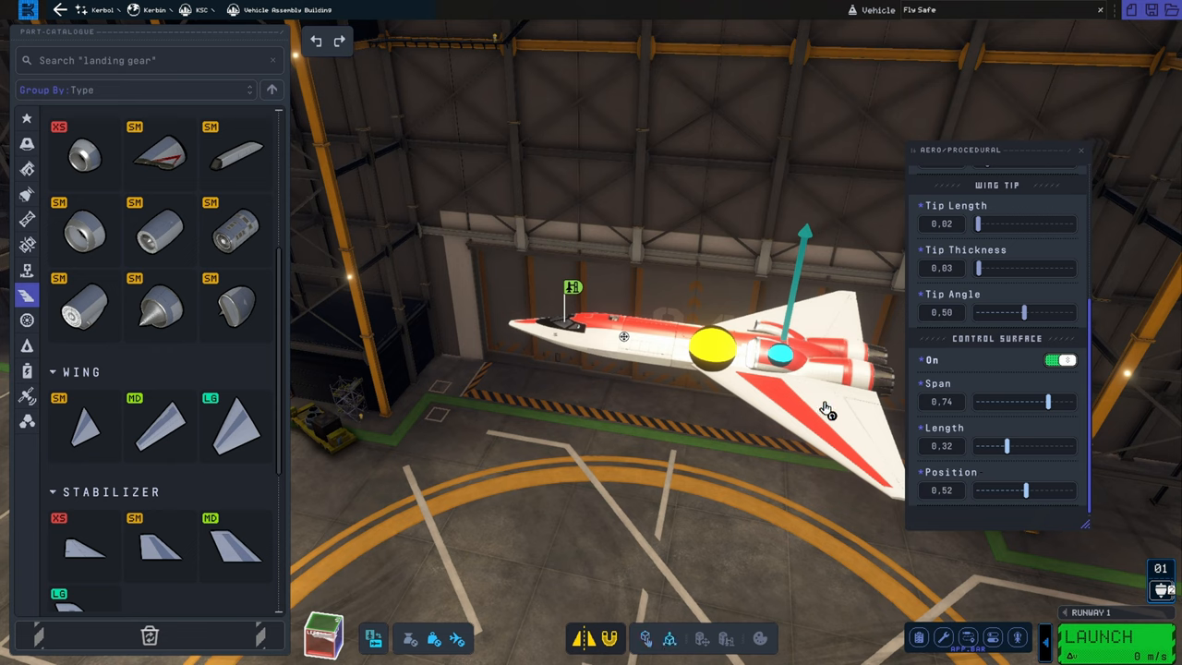
pyautogui.moveTo(811, 409)
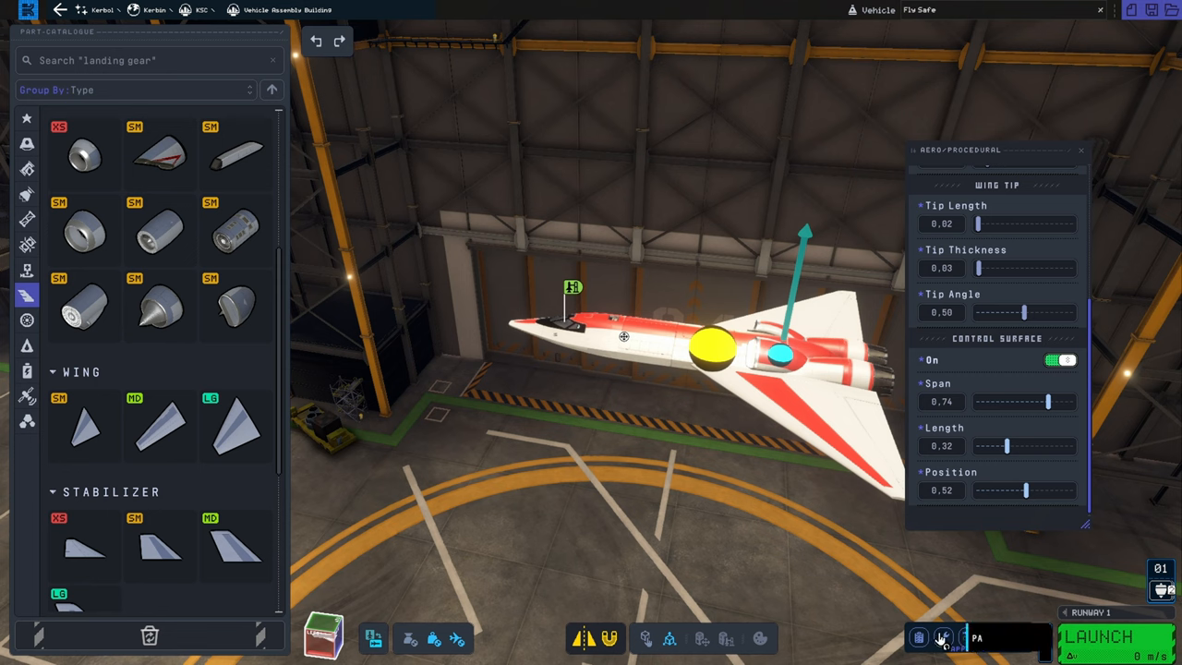
# Step: Review the jet's parts in the Parts Manager and blueprint view, then return to the hangar view
pyautogui.click(942, 637)
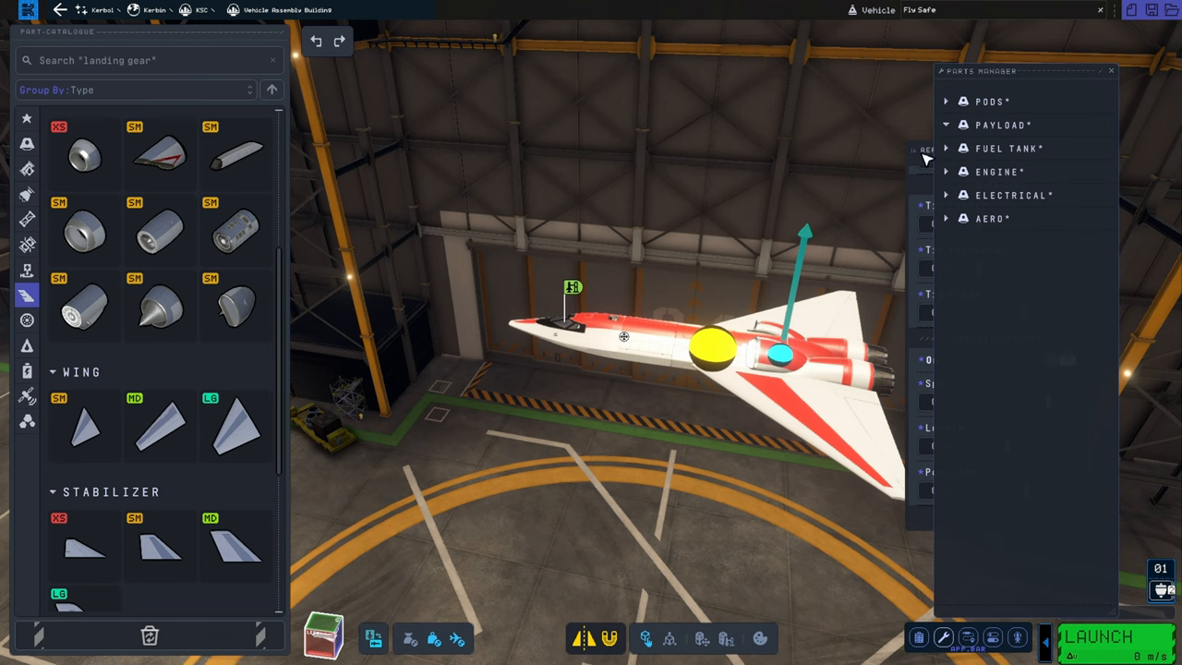
pyautogui.click(794, 415)
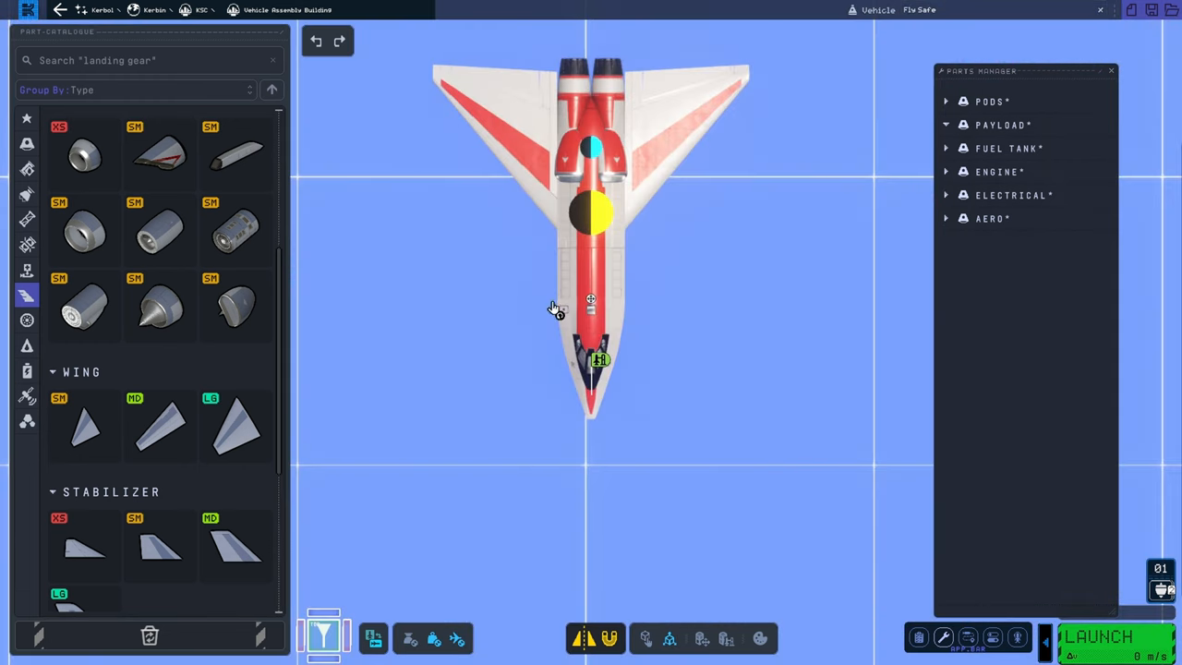
pyautogui.click(591, 214)
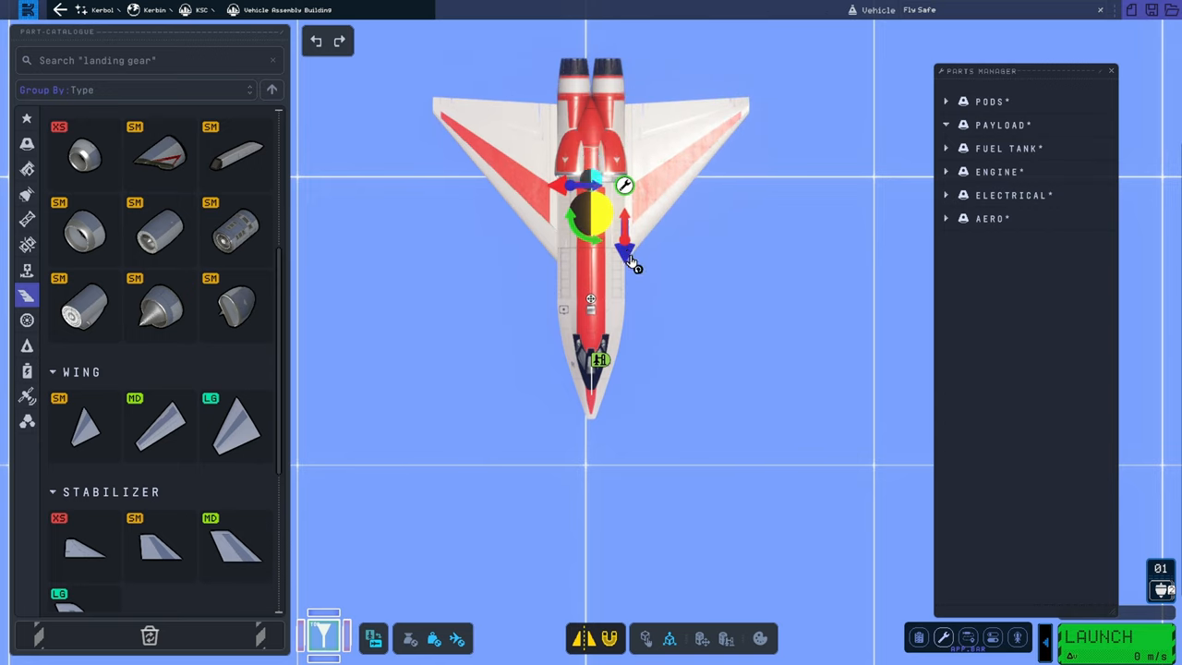
pyautogui.click(323, 637)
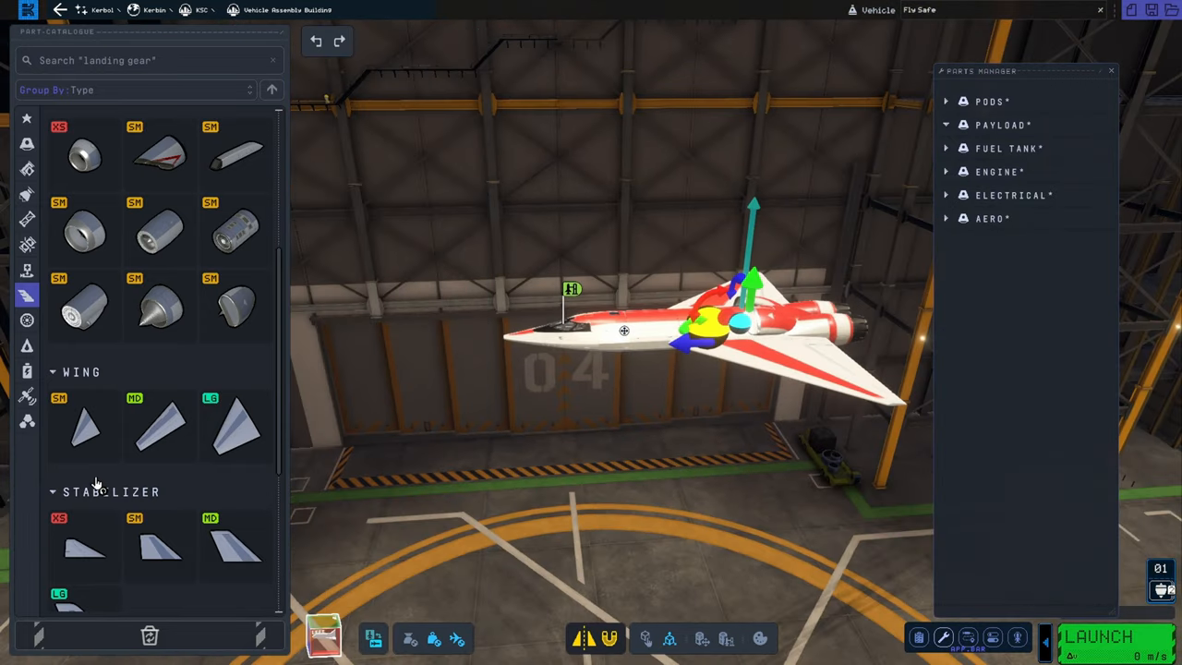
# Step: Browse the Wing catalogue section and inspect the LFW-250 Flux light wing's details
pyautogui.click(85, 472)
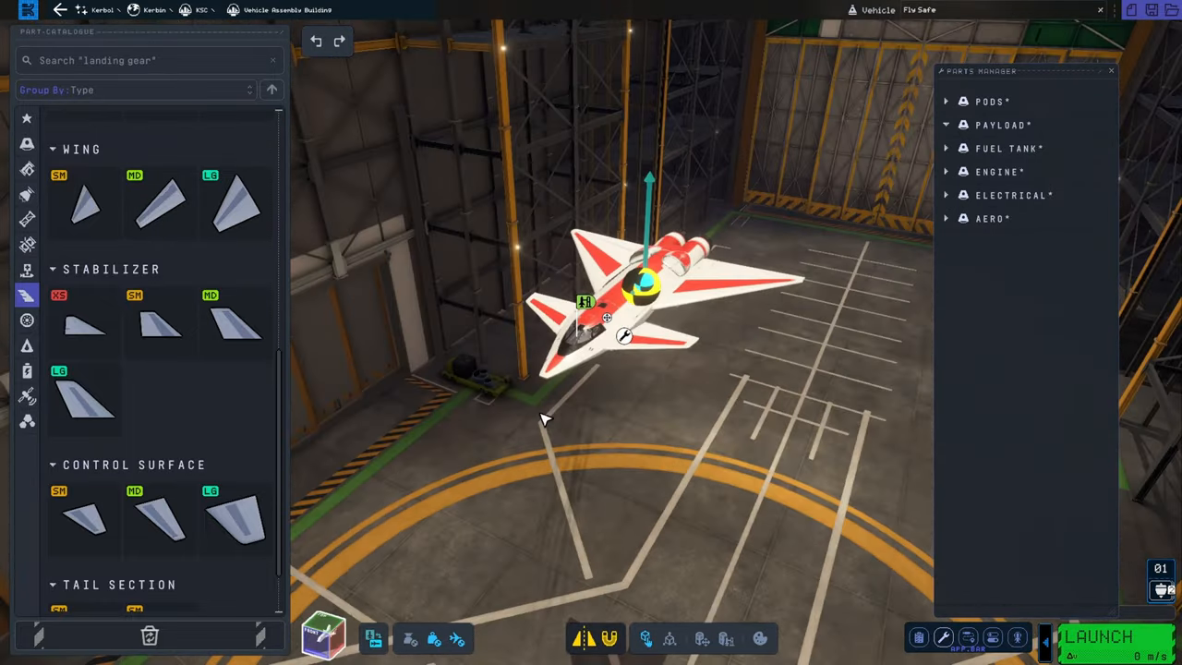
pyautogui.moveTo(544, 421); pyautogui.dragTo(526, 399)
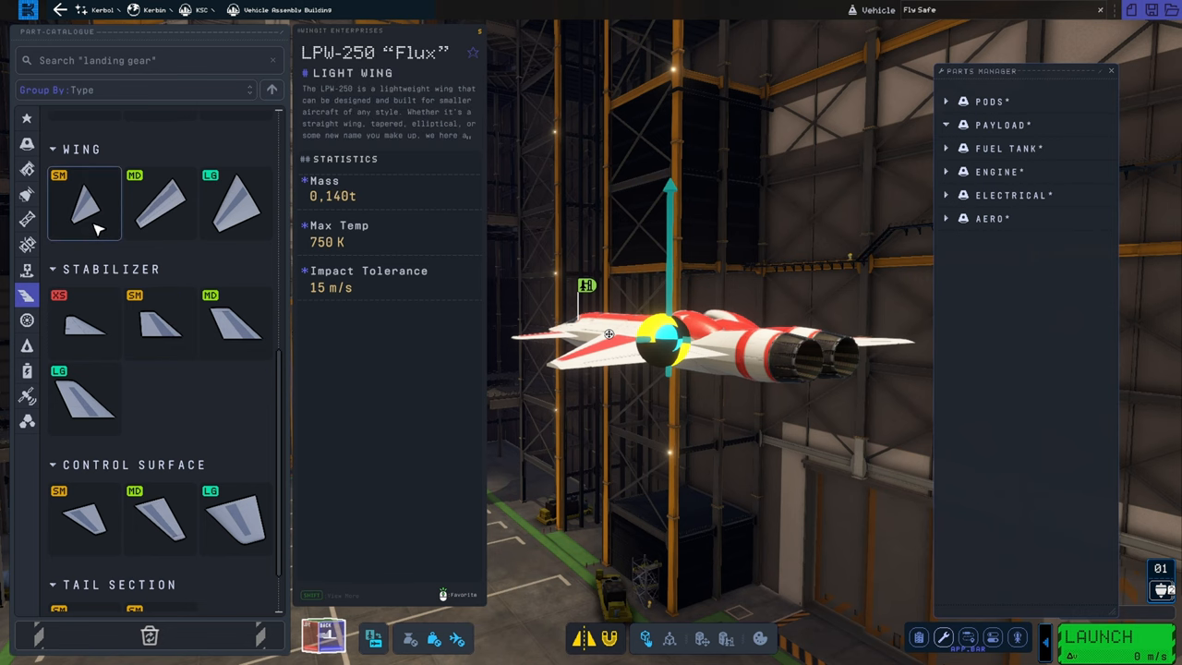
# Step: Try out light and medium catalogue wings, discard them, and reopen the jet wing's Aero-Procedural settings
pyautogui.click(236, 204)
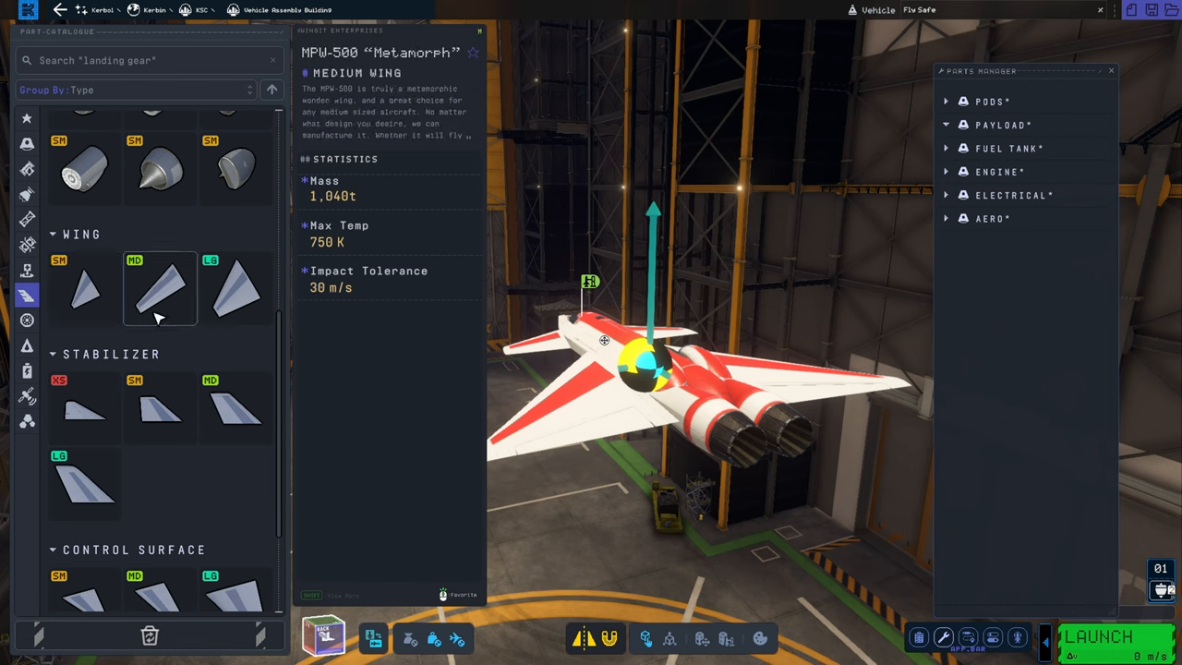
pyautogui.click(237, 410)
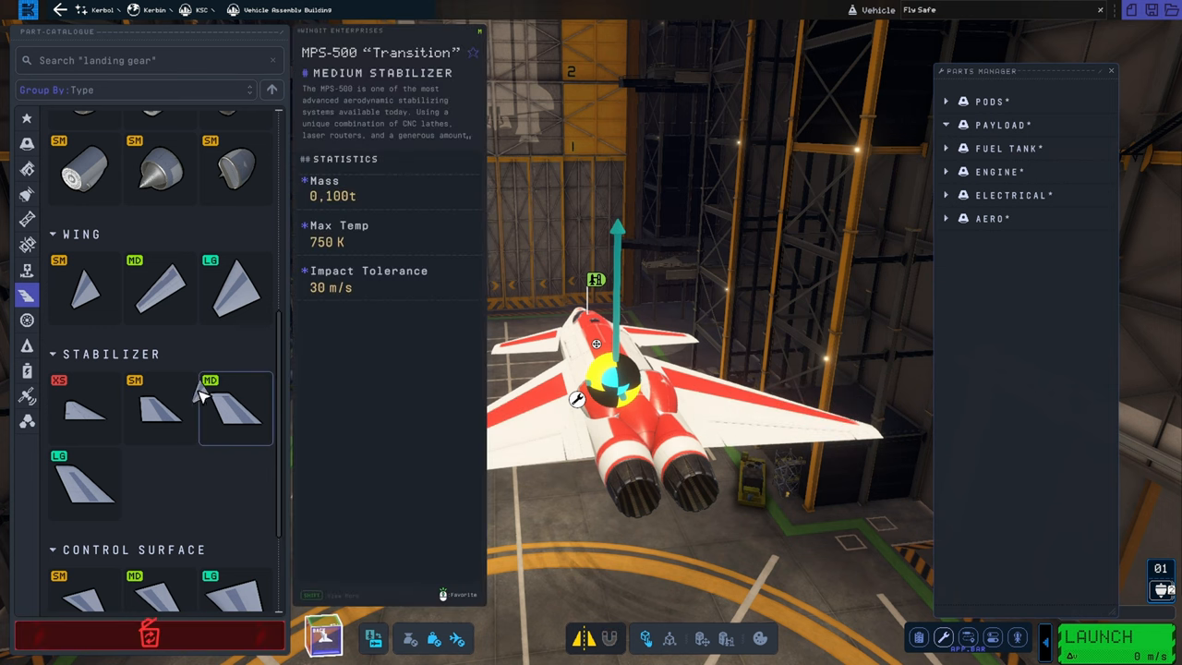
pyautogui.click(83, 484)
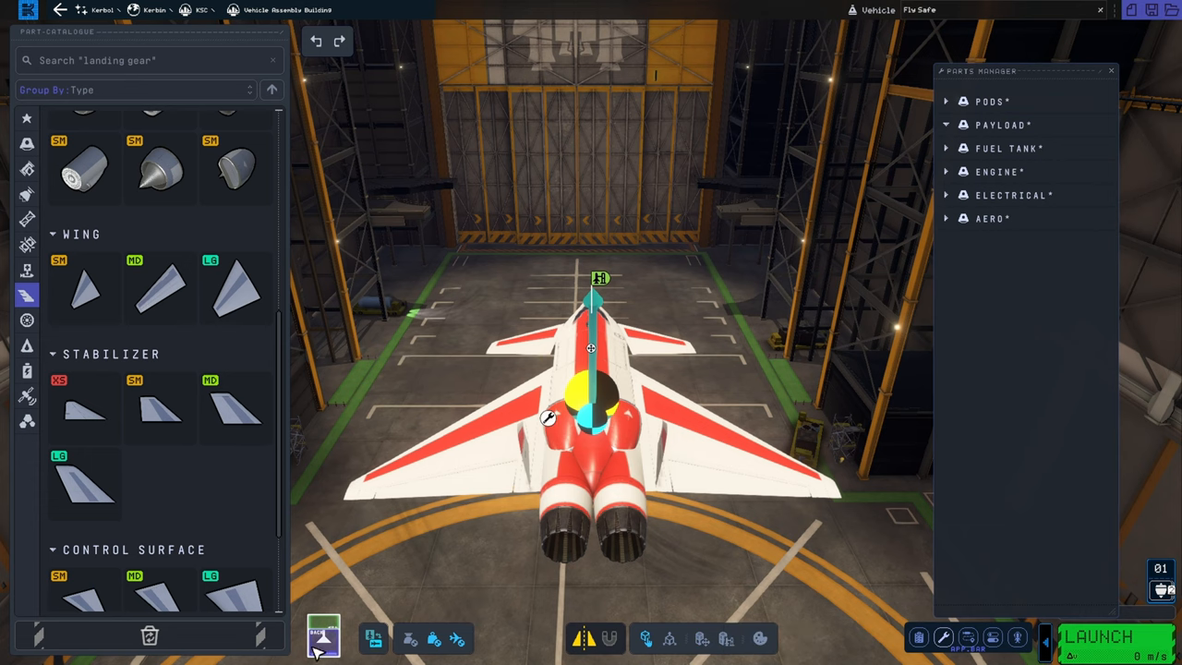
pyautogui.click(323, 635)
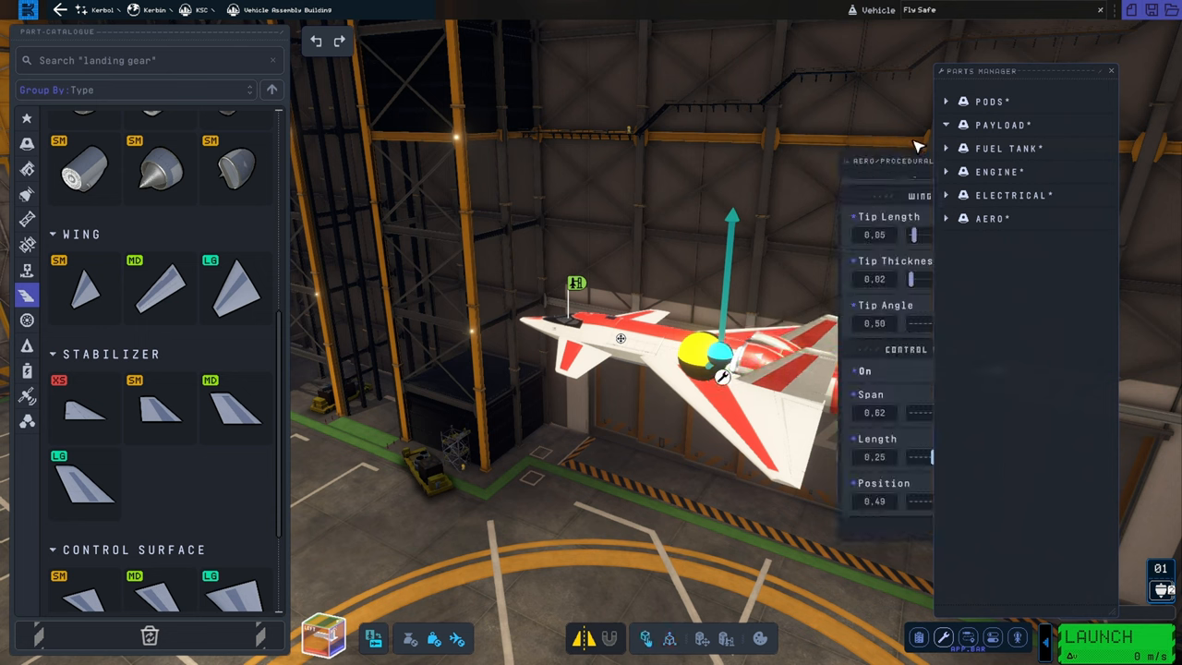
pyautogui.moveTo(868, 162)
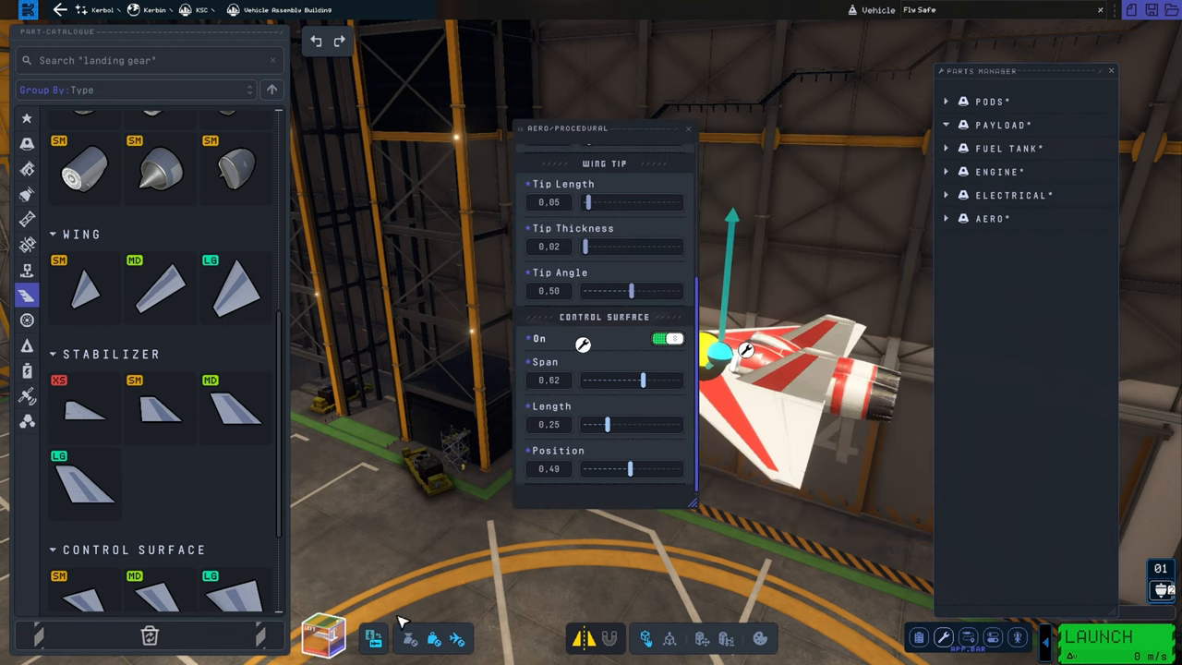
# Step: Reduce the wing's Control Surface Span from 0.62 to 0.57 in the Wing Tip panel
pyautogui.moveTo(747, 350); pyautogui.dragTo(816, 473)
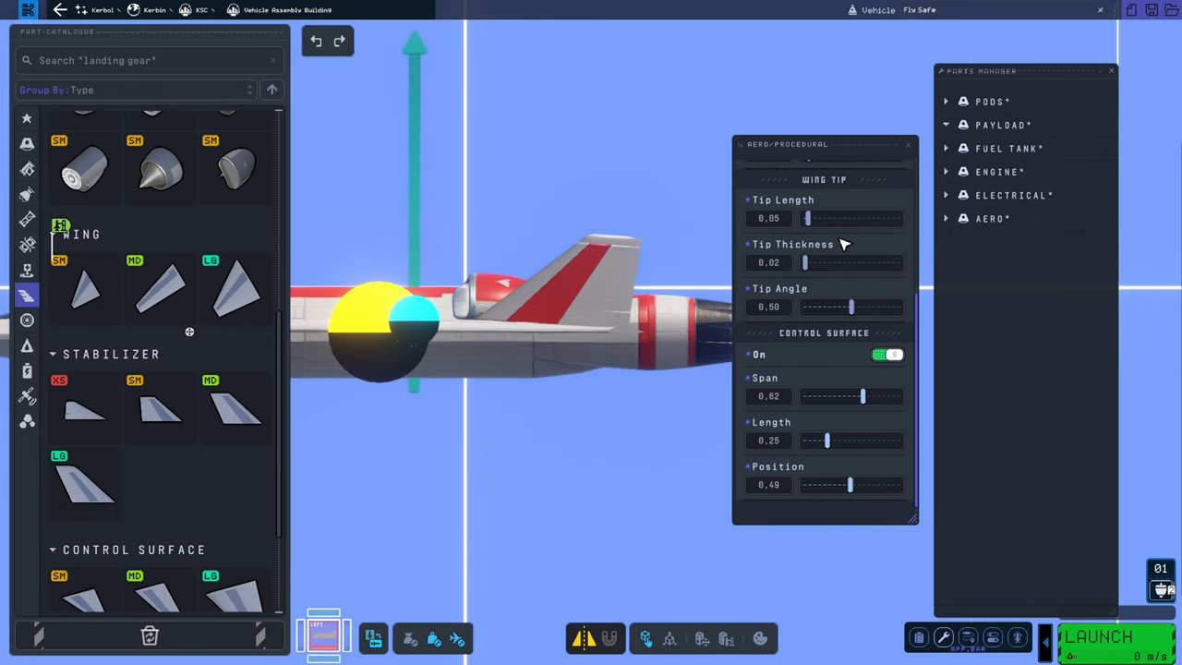
pyautogui.moveTo(865, 403)
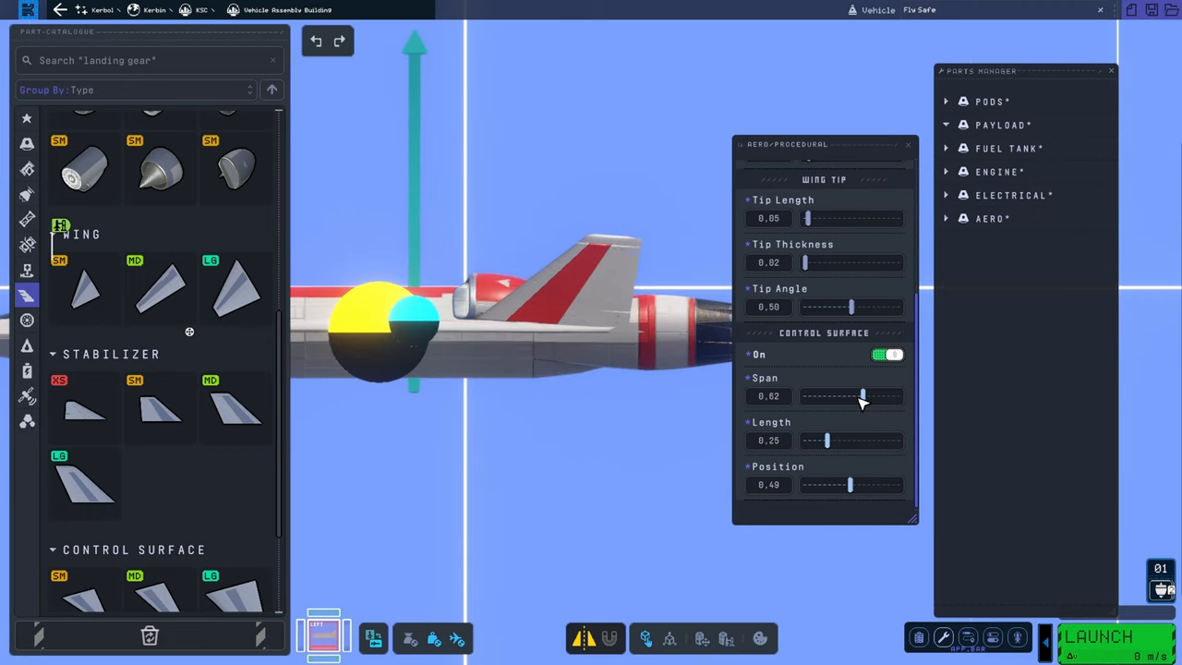
pyautogui.moveTo(864, 395); pyautogui.dragTo(858, 395)
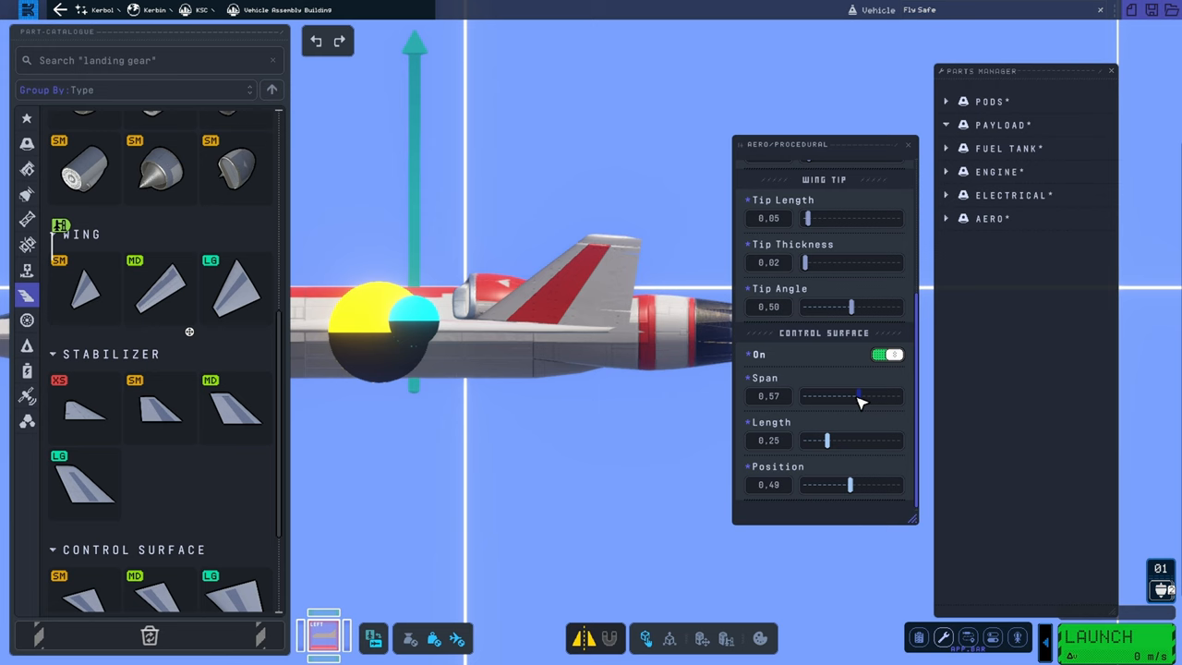
pyautogui.moveTo(908, 148)
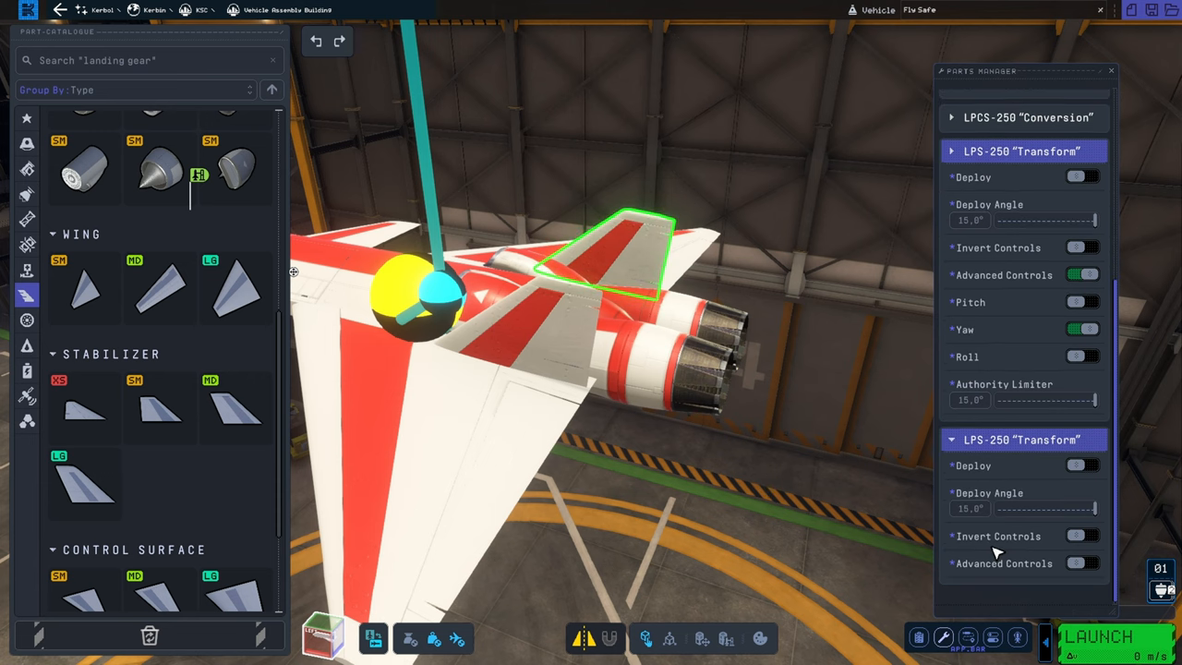
# Step: Set the LPW-250 Flux control surface's Deploy Angle to 15° in the Parts Manager
pyautogui.scroll(-3)
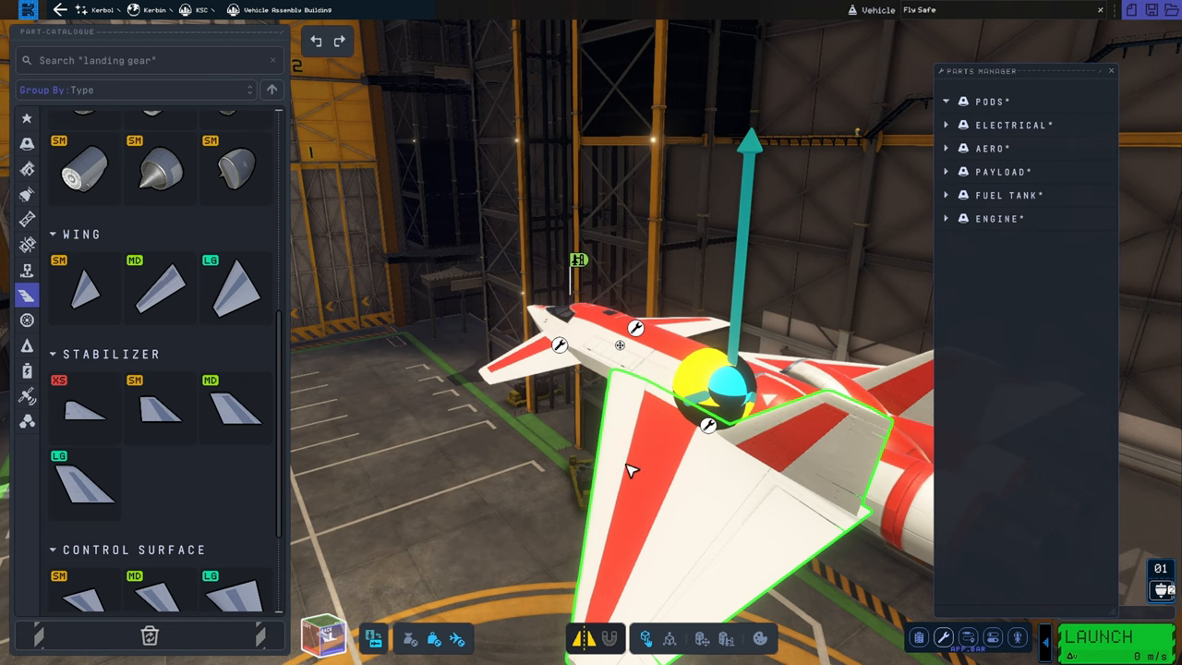
pyautogui.moveTo(632, 471); pyautogui.dragTo(816, 462)
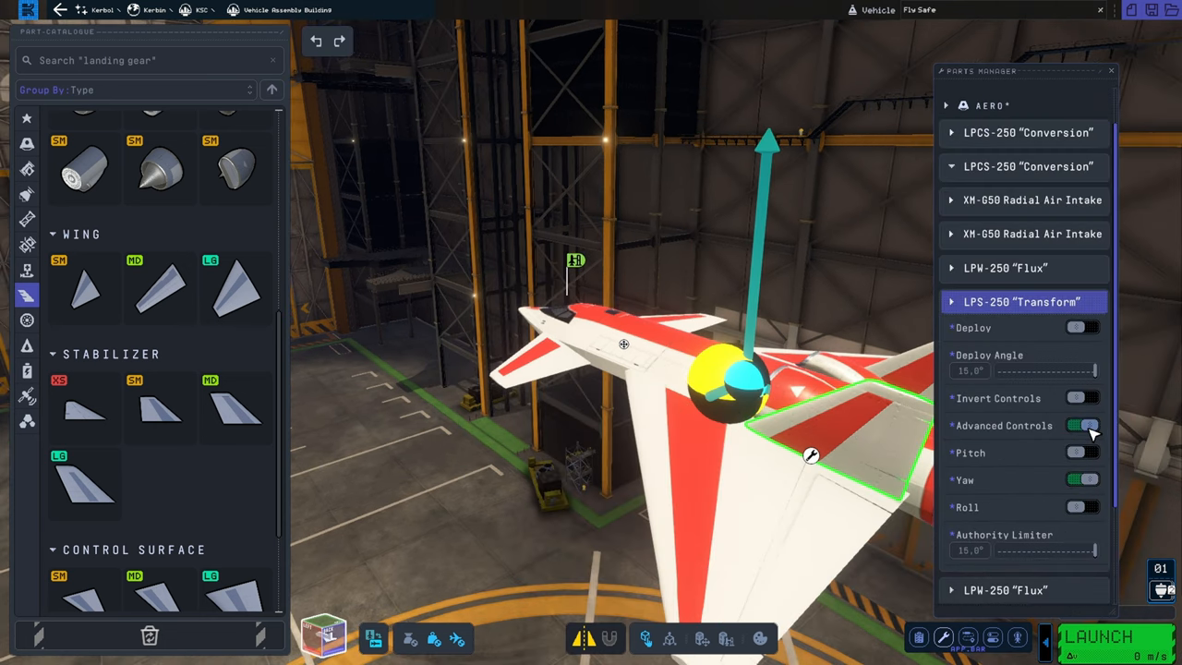
pyautogui.click(1082, 424)
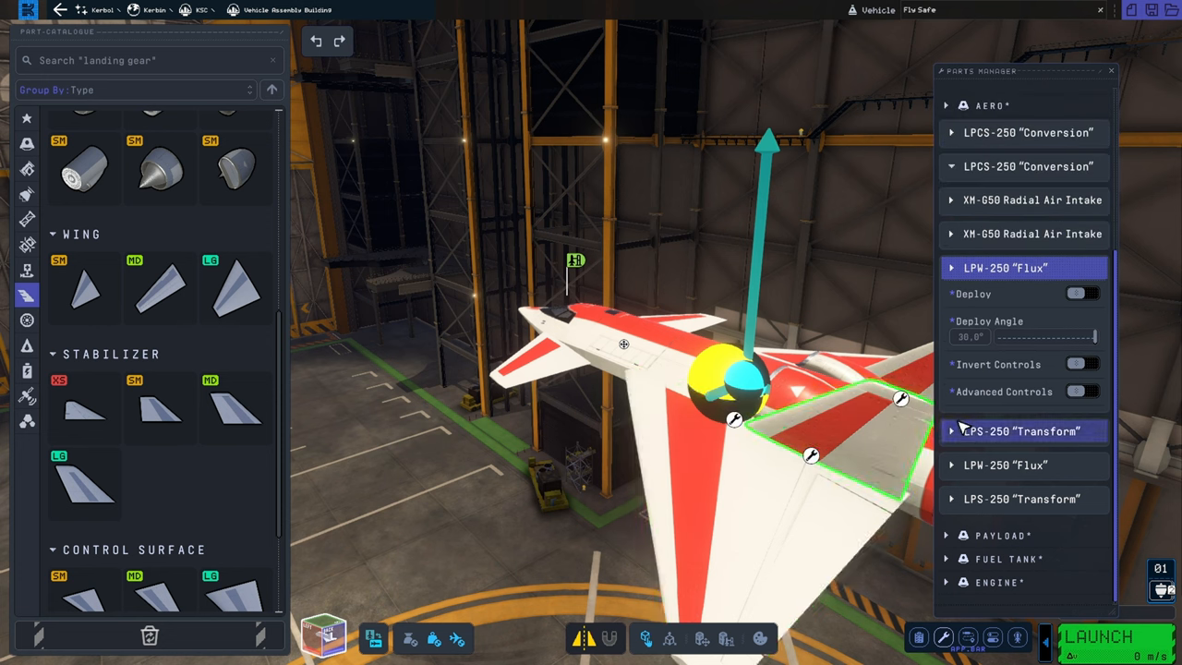
pyautogui.click(1004, 465)
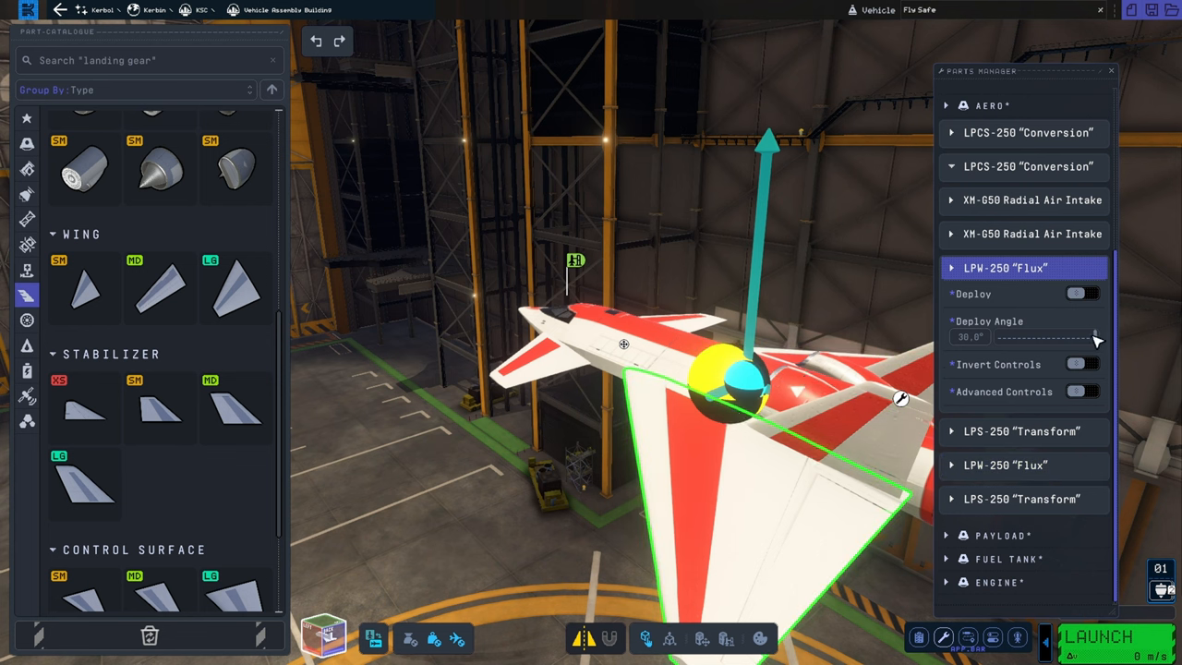
pyautogui.moveTo(1099, 336); pyautogui.dragTo(1071, 336)
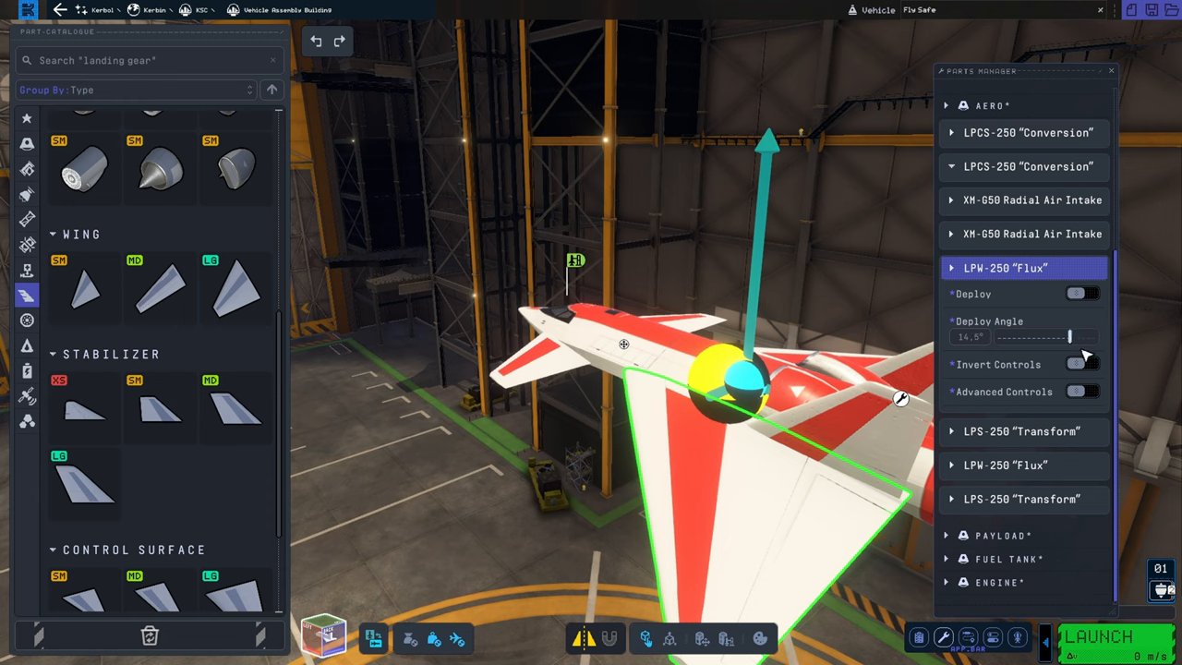
pyautogui.moveTo(1043, 336); pyautogui.dragTo(1073, 336)
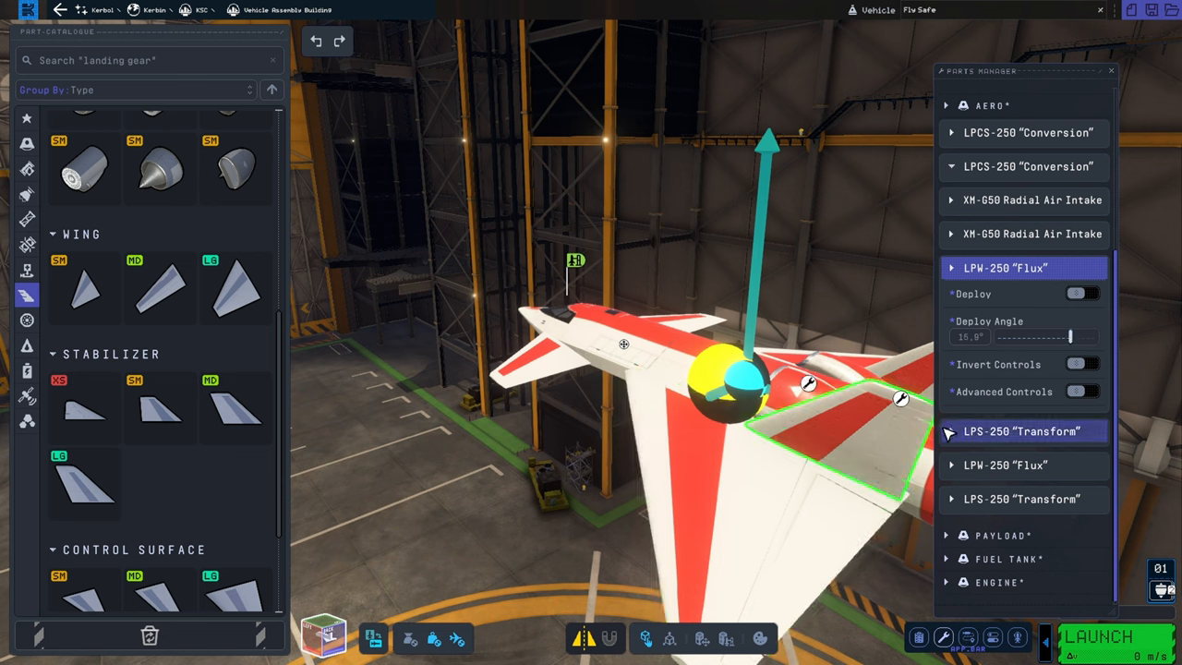
# Step: Expand the LPS-250 Transform surface's settings and review its Pitch/Yaw/Roll controls
pyautogui.click(1004, 465)
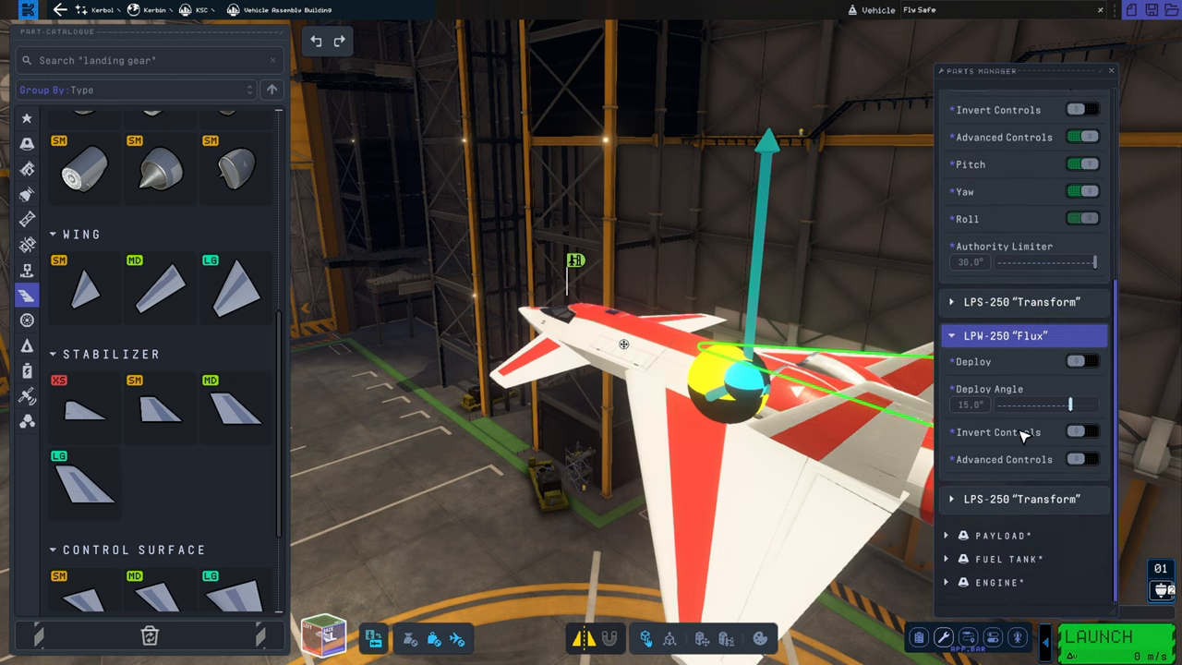
pyautogui.scroll(3)
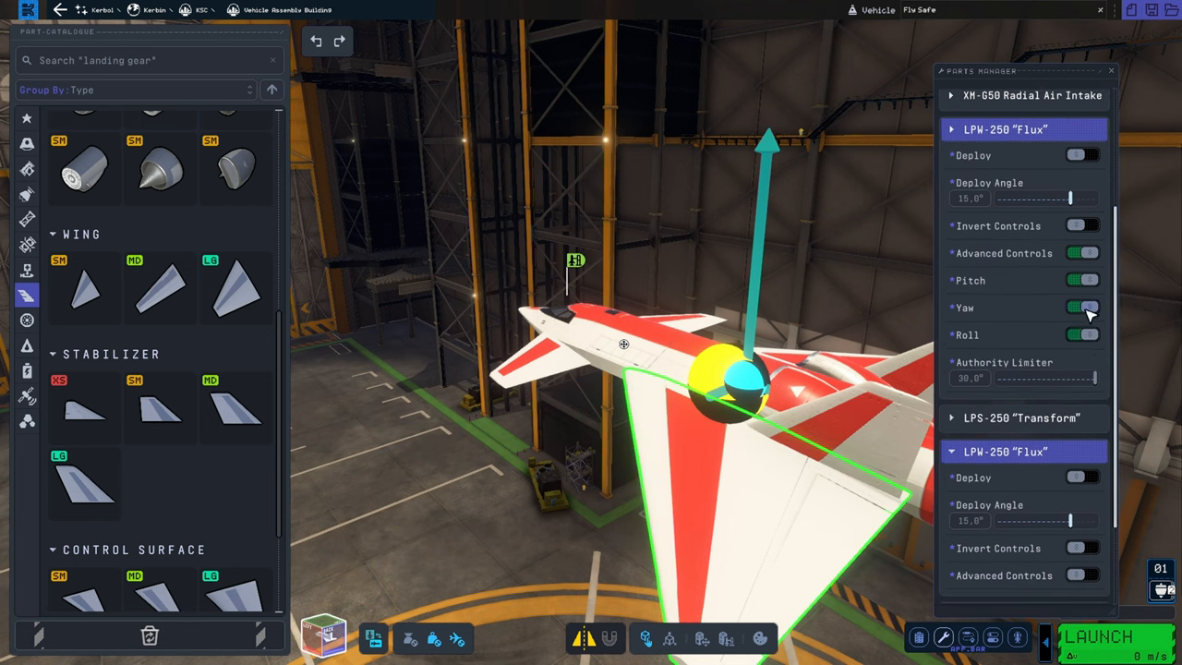
pyautogui.scroll(-3)
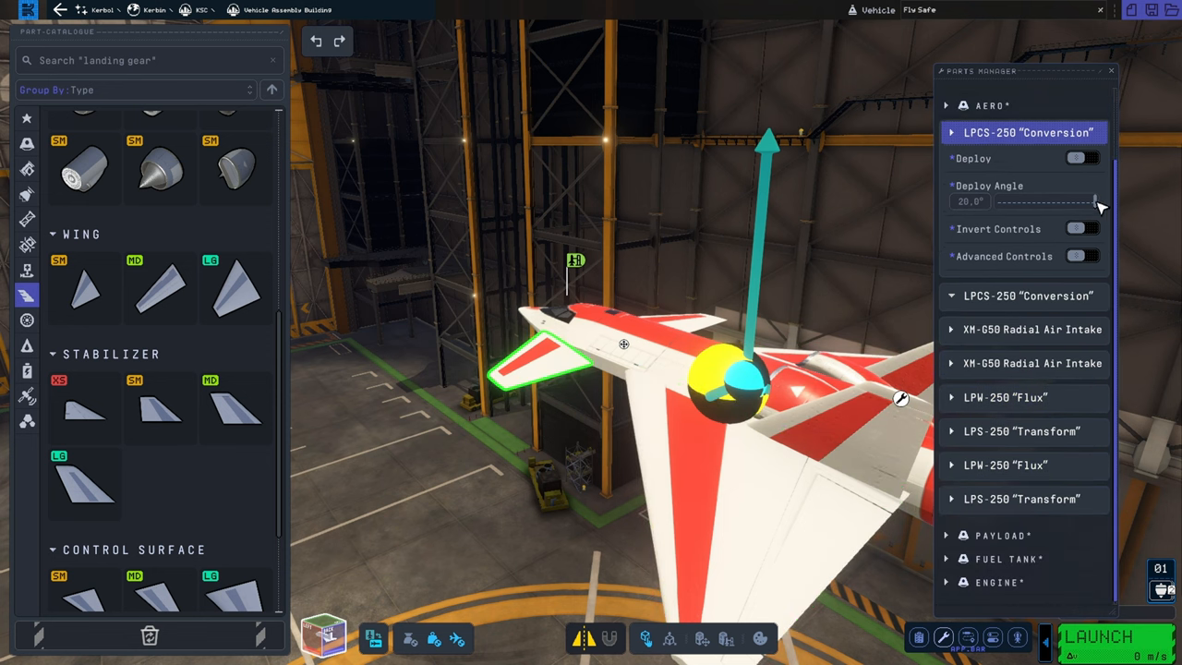
# Step: Give the LPCS-250 Conversion canard a 15° deploy angle with Advanced Controls on, then close Parts Manager
pyautogui.moveTo(1097, 200); pyautogui.dragTo(1080, 200)
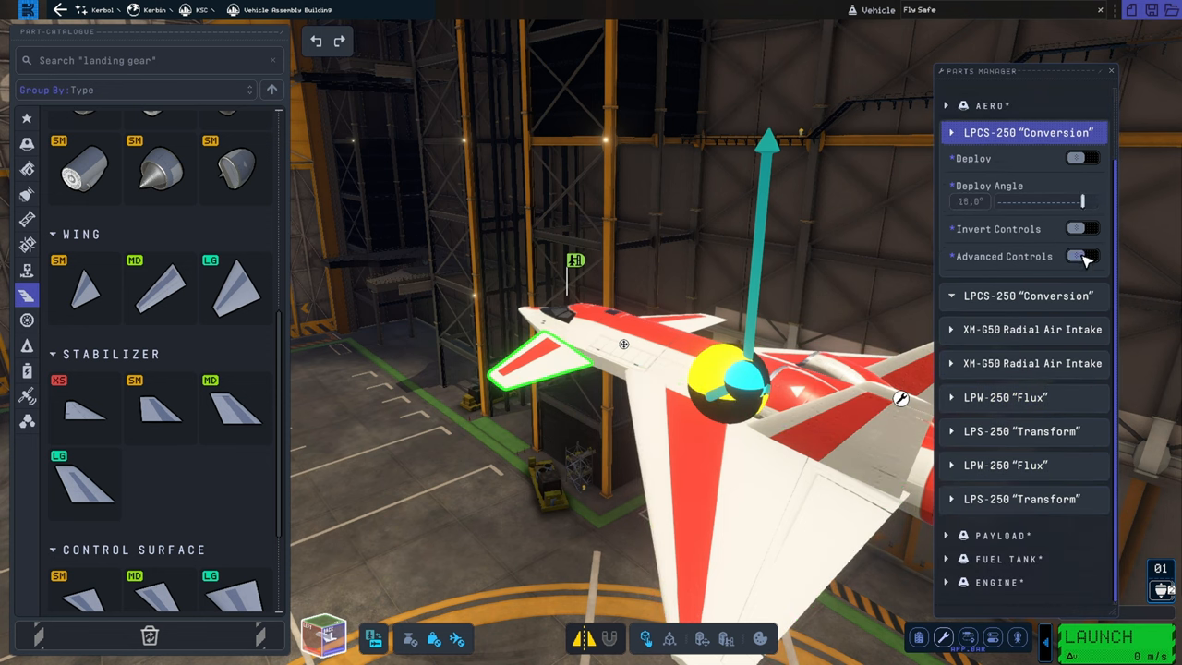
pyautogui.click(1082, 254)
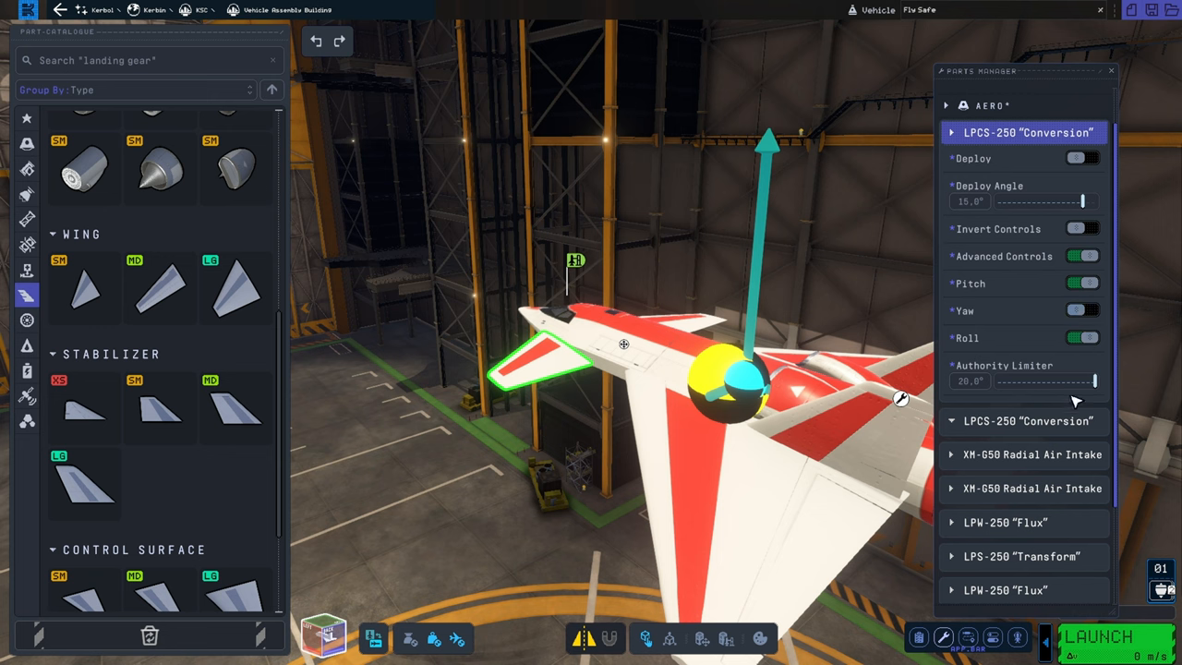
pyautogui.click(1023, 421)
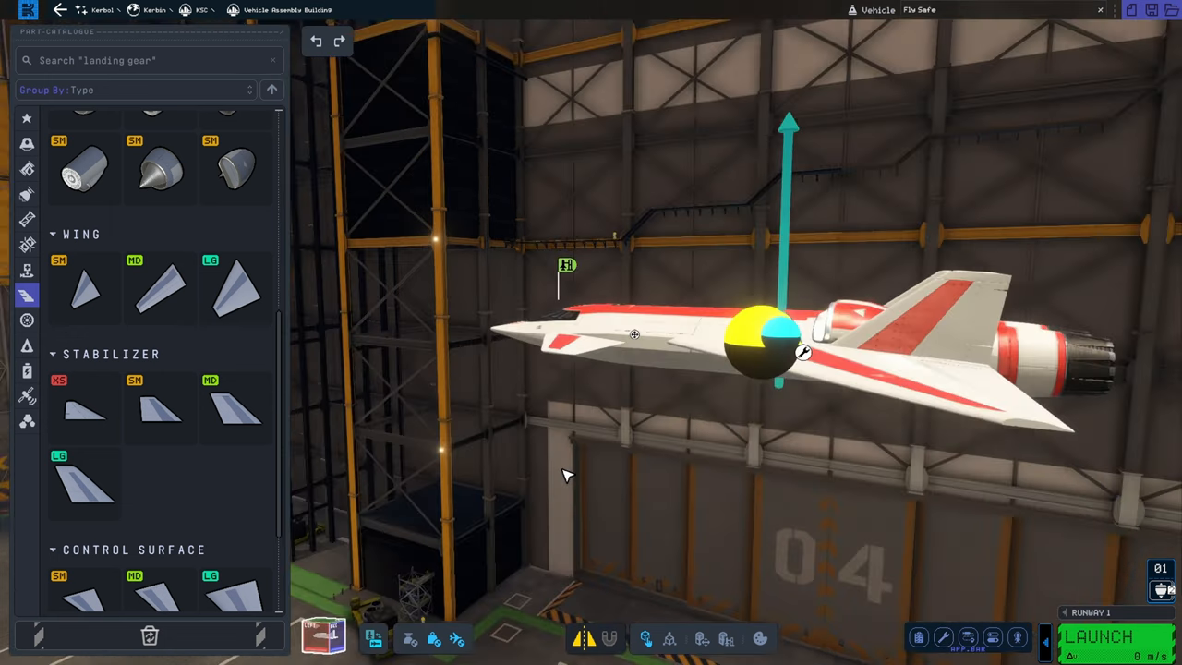
pyautogui.click(85, 408)
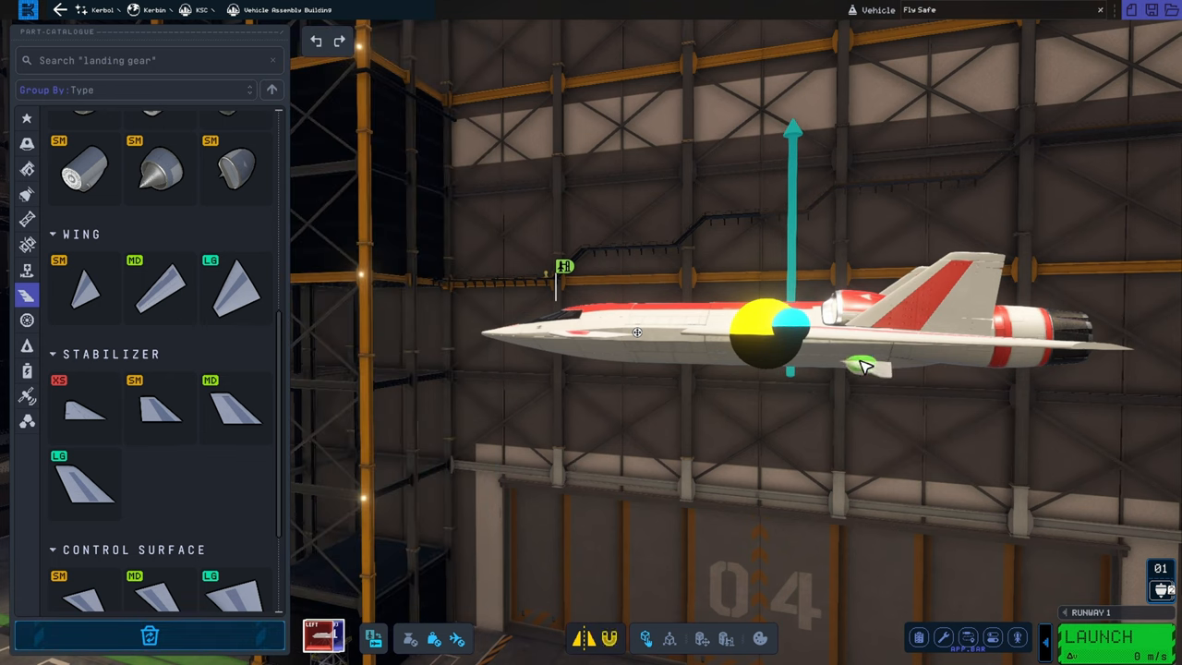
pyautogui.moveTo(864, 367)
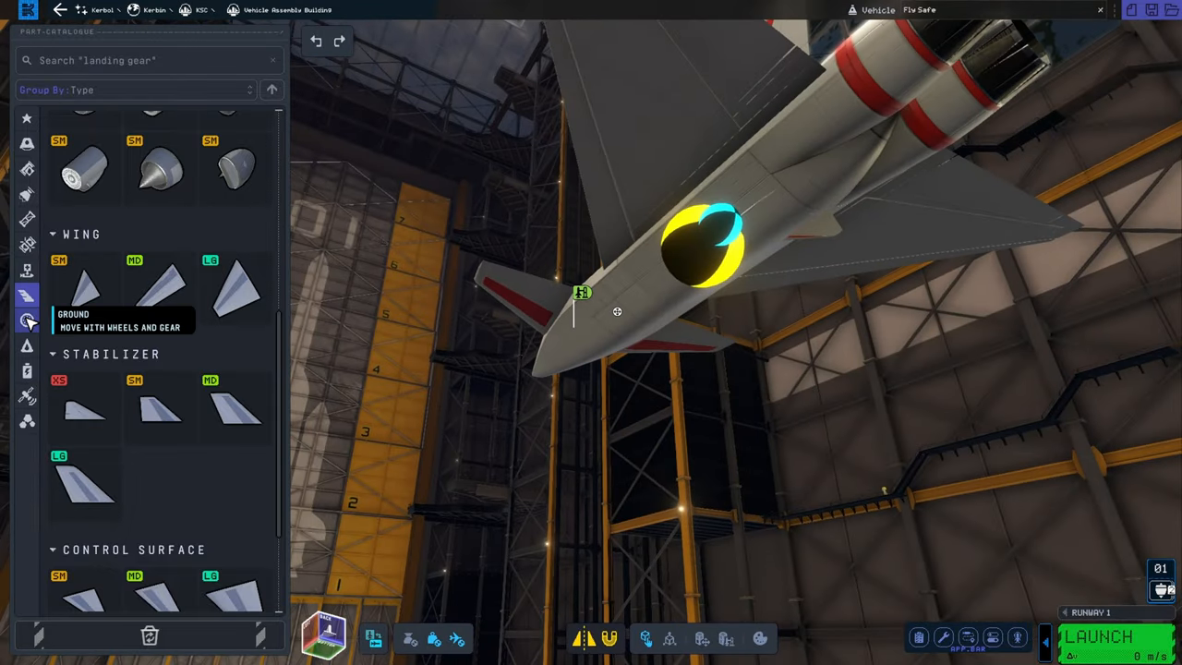
pyautogui.moveTo(85, 373)
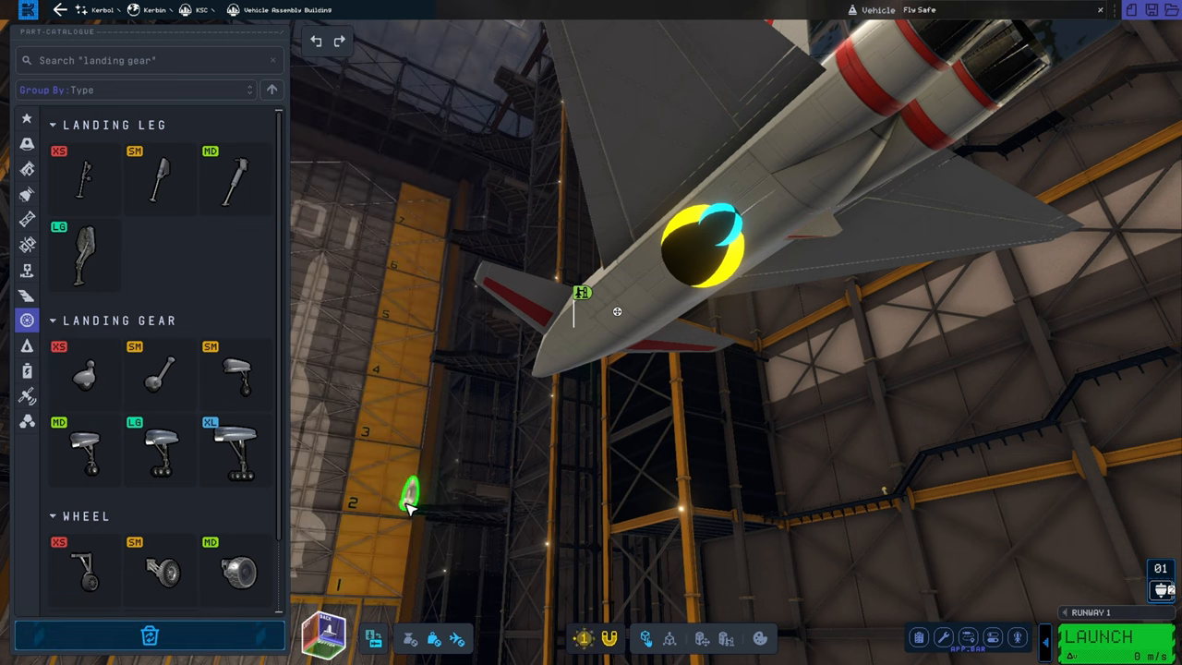
pyautogui.moveTo(639, 349)
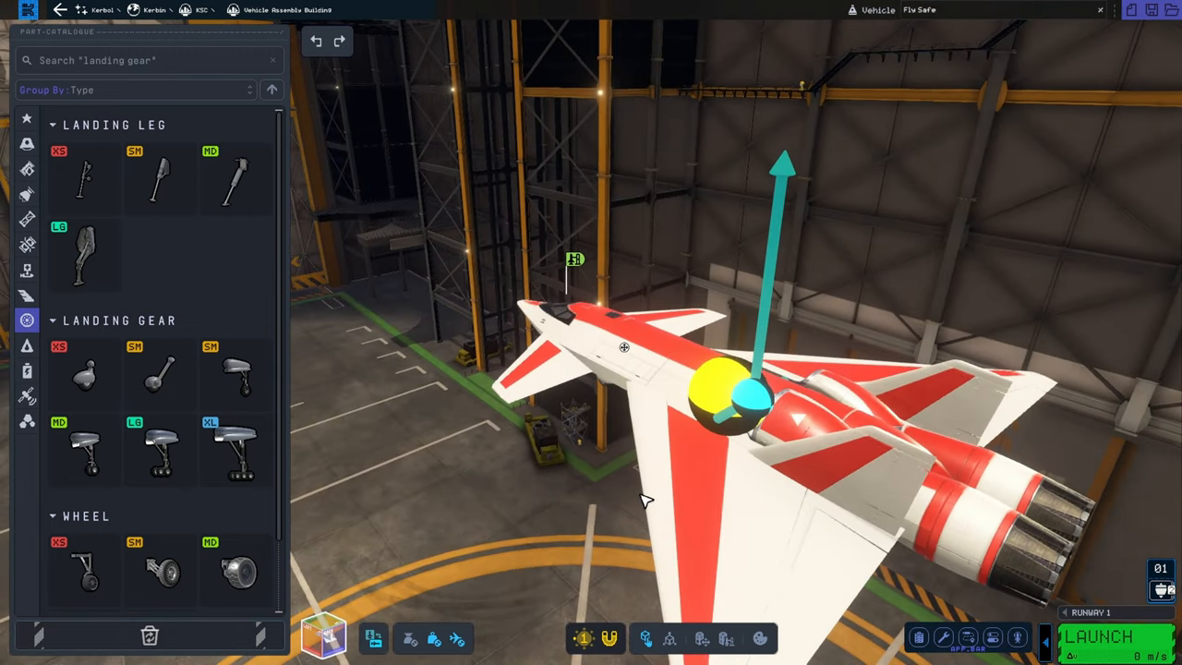
pyautogui.moveTo(410, 569)
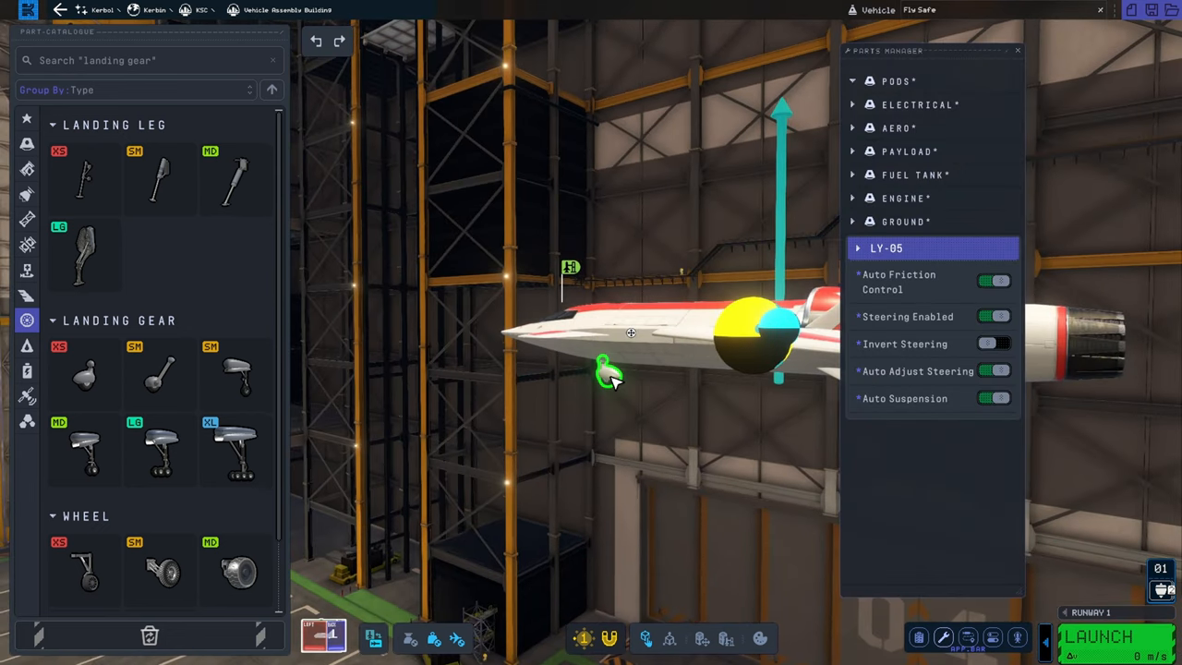
pyautogui.moveTo(1043, 362)
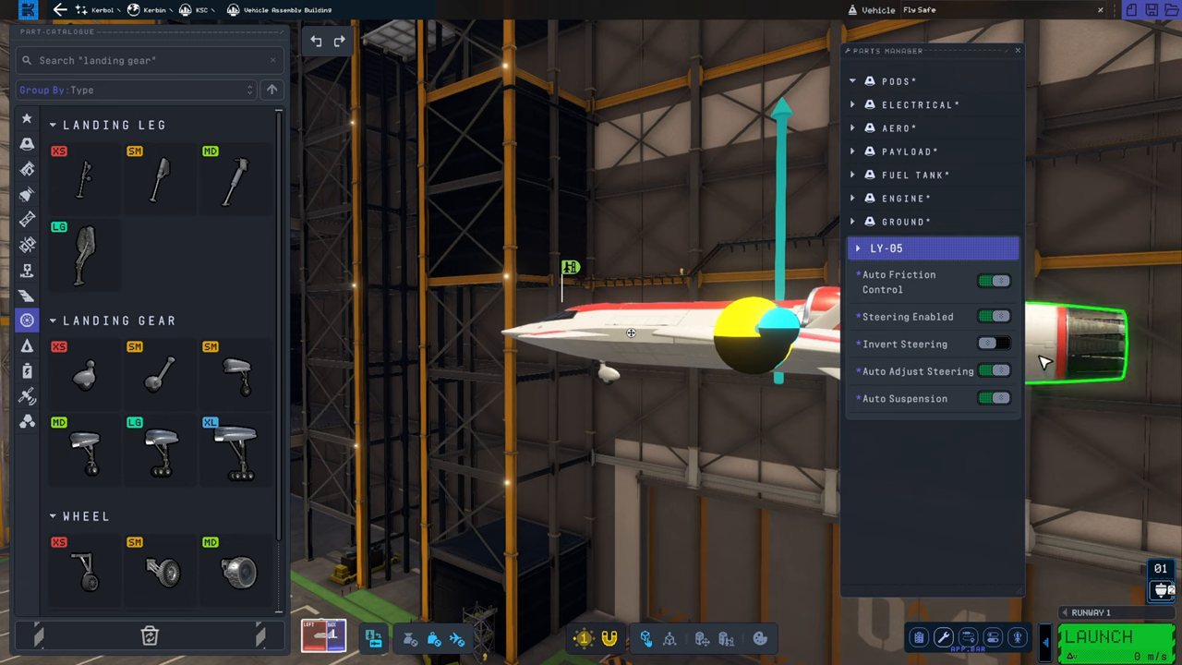
# Step: Fit LY-05 gear under the nose and main landing gear beneath the rear fuselage
pyautogui.click(993, 280)
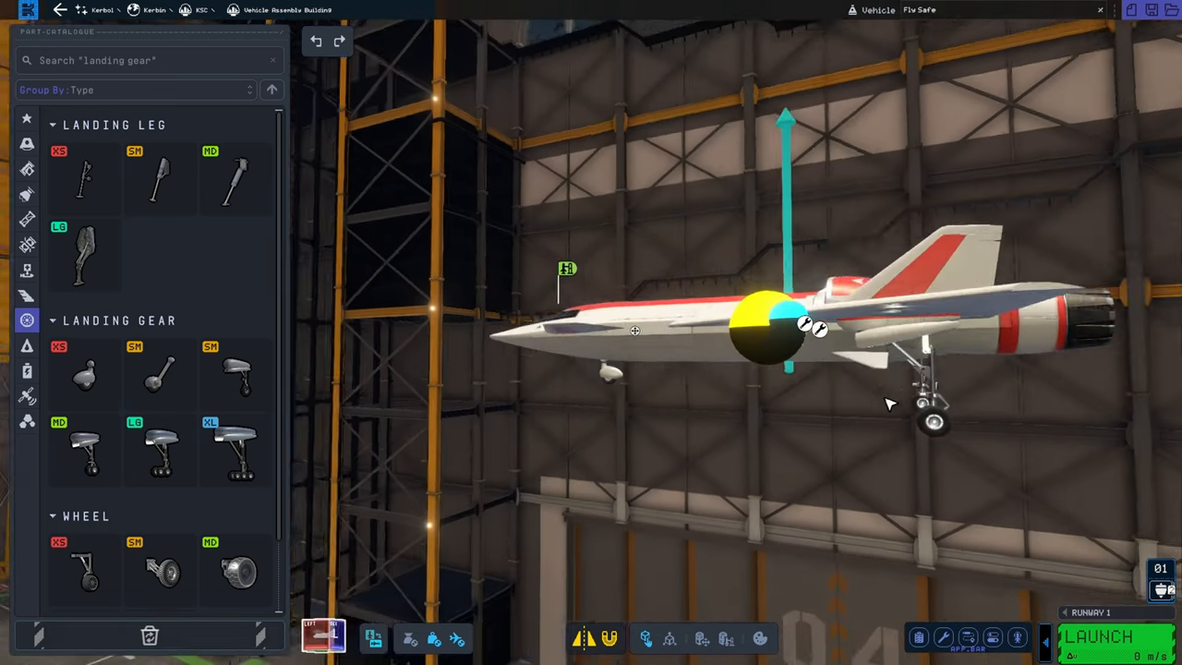
pyautogui.moveTo(886, 403); pyautogui.dragTo(803, 247)
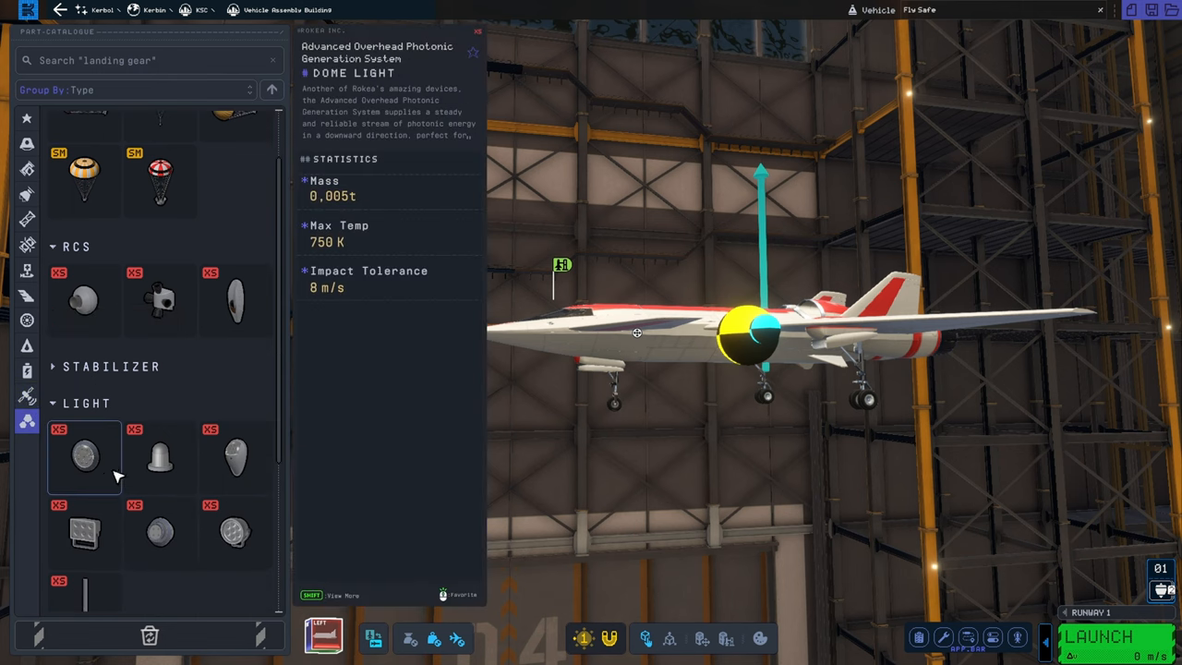
pyautogui.moveTo(637, 332); pyautogui.dragTo(853, 458)
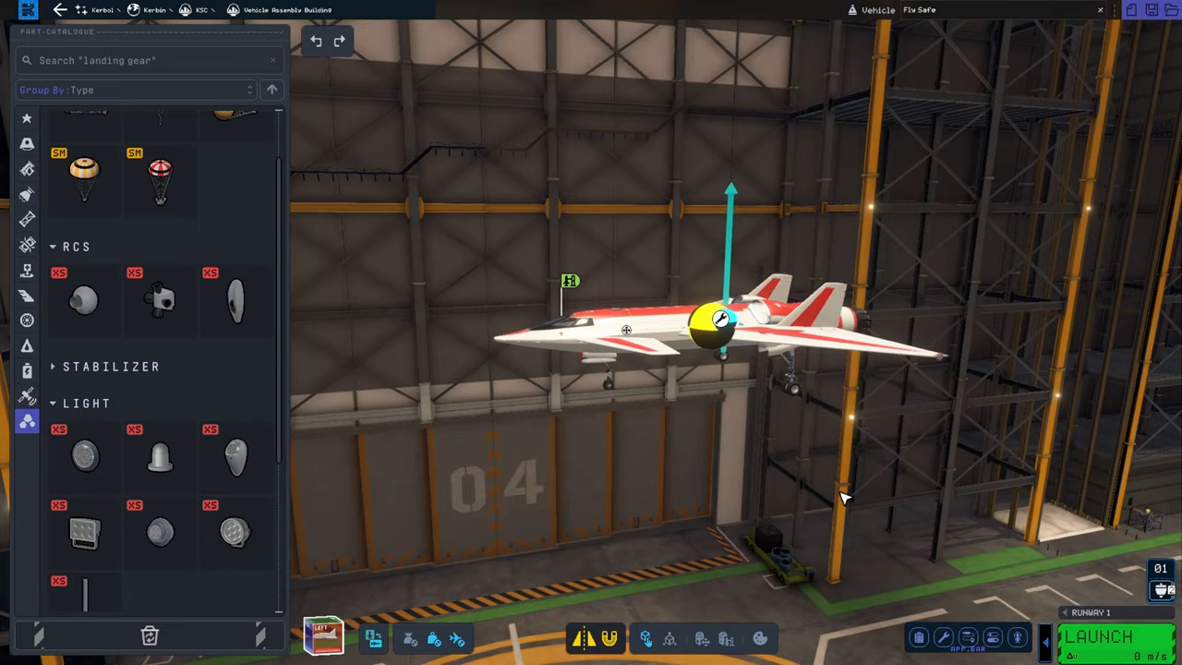
pyautogui.moveTo(846, 499); pyautogui.dragTo(609, 462)
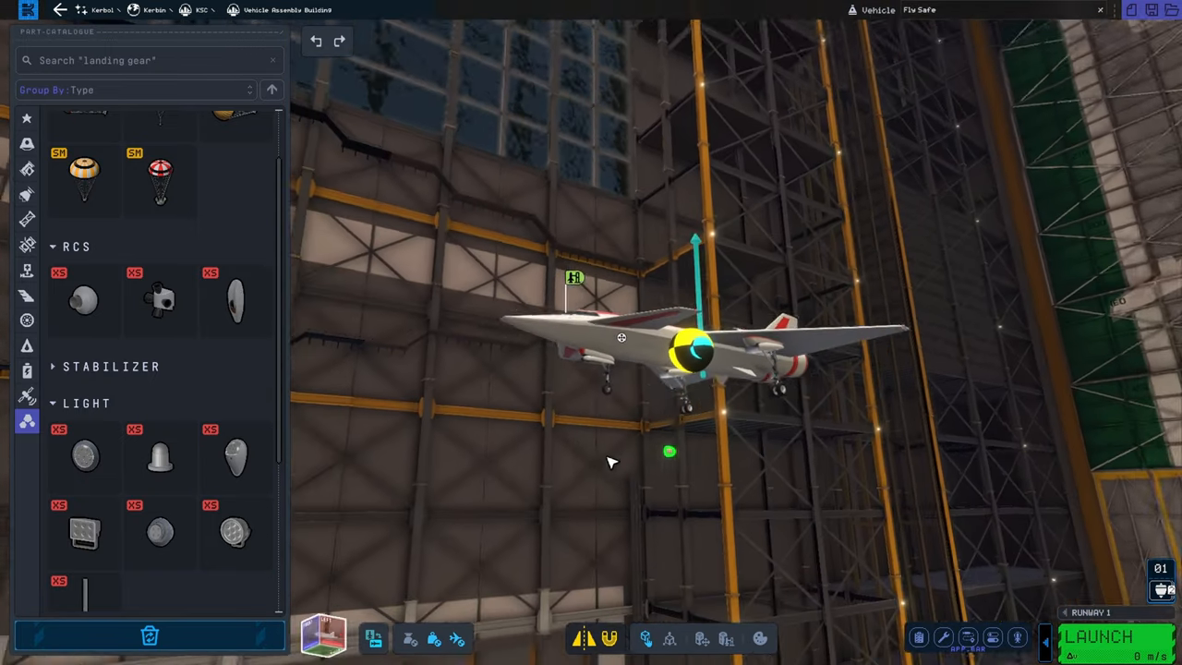
pyautogui.moveTo(610, 461); pyautogui.dragTo(655, 351)
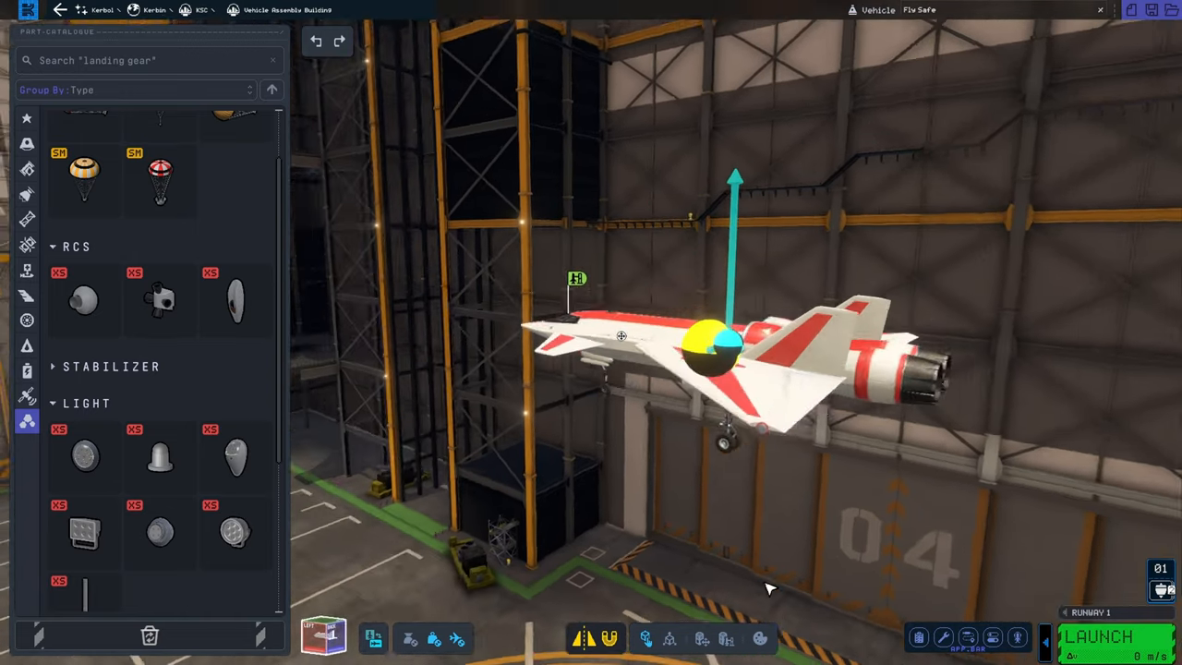
pyautogui.moveTo(772, 369); pyautogui.dragTo(587, 477)
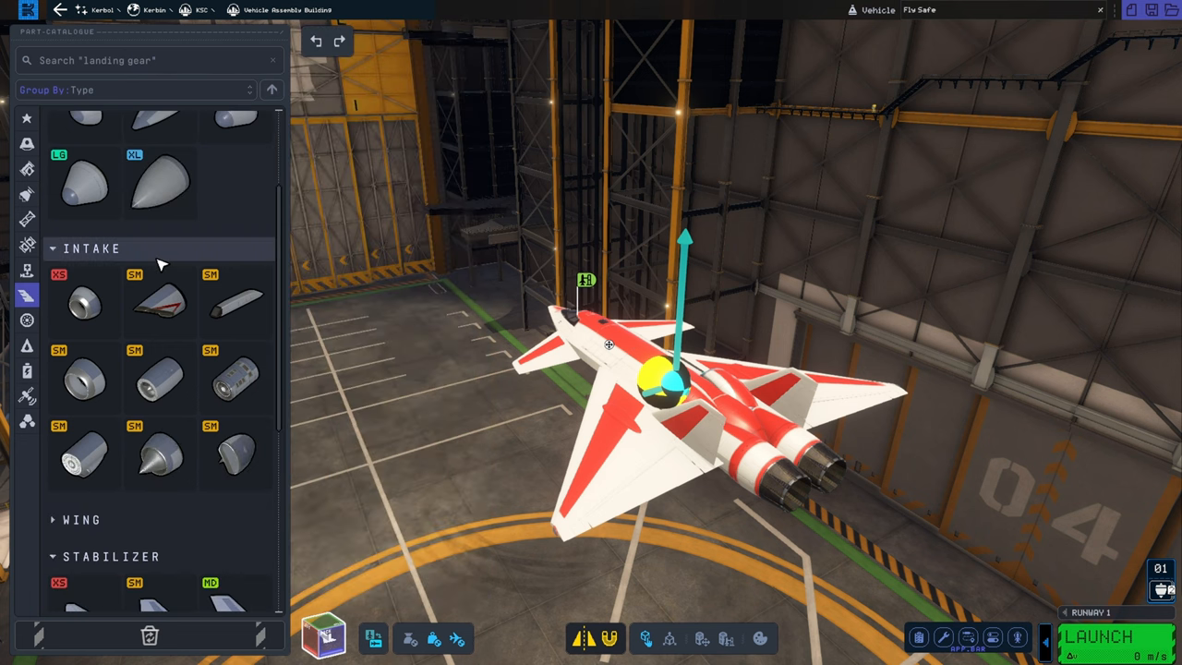
pyautogui.scroll(-3)
pyautogui.write('Test Plane')
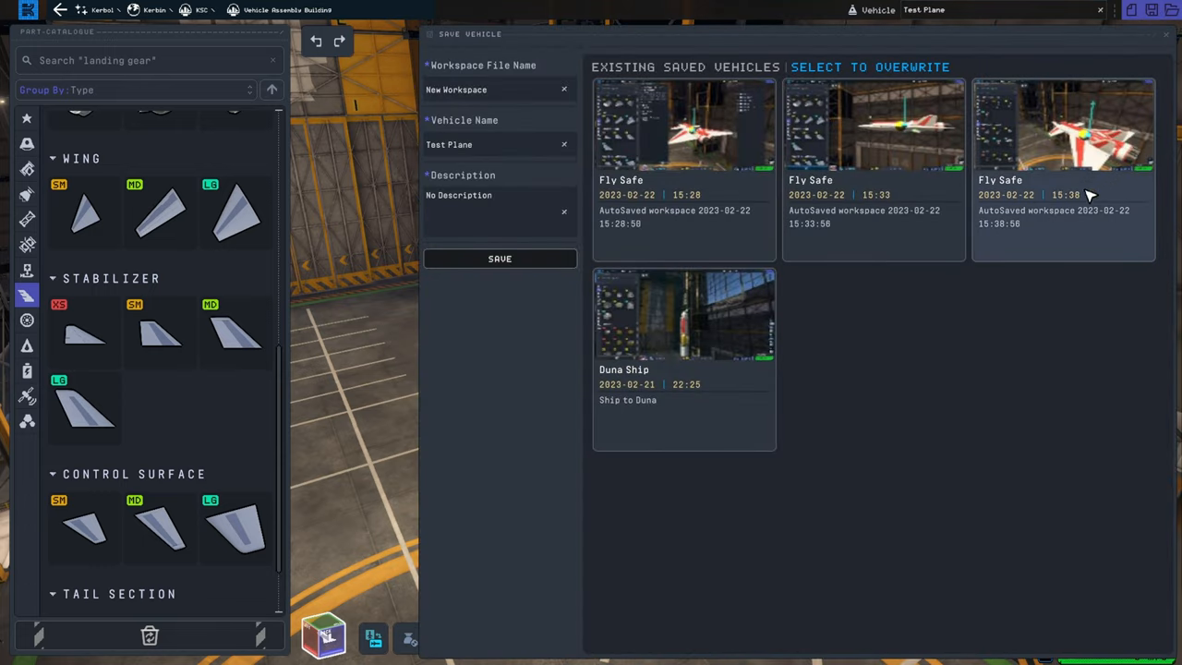
# Step: Rename the Workspace File Name to 'Test Pl' in the Save Vehicle dialog
pyautogui.click(498, 89)
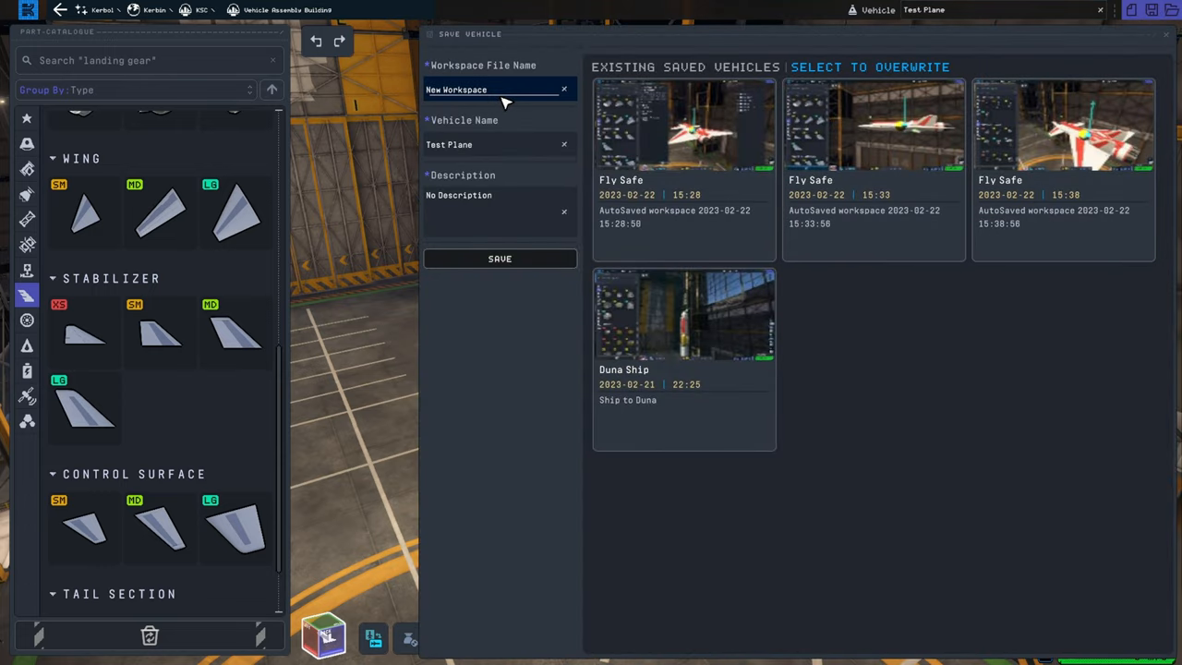
pyautogui.write('Test Pl')
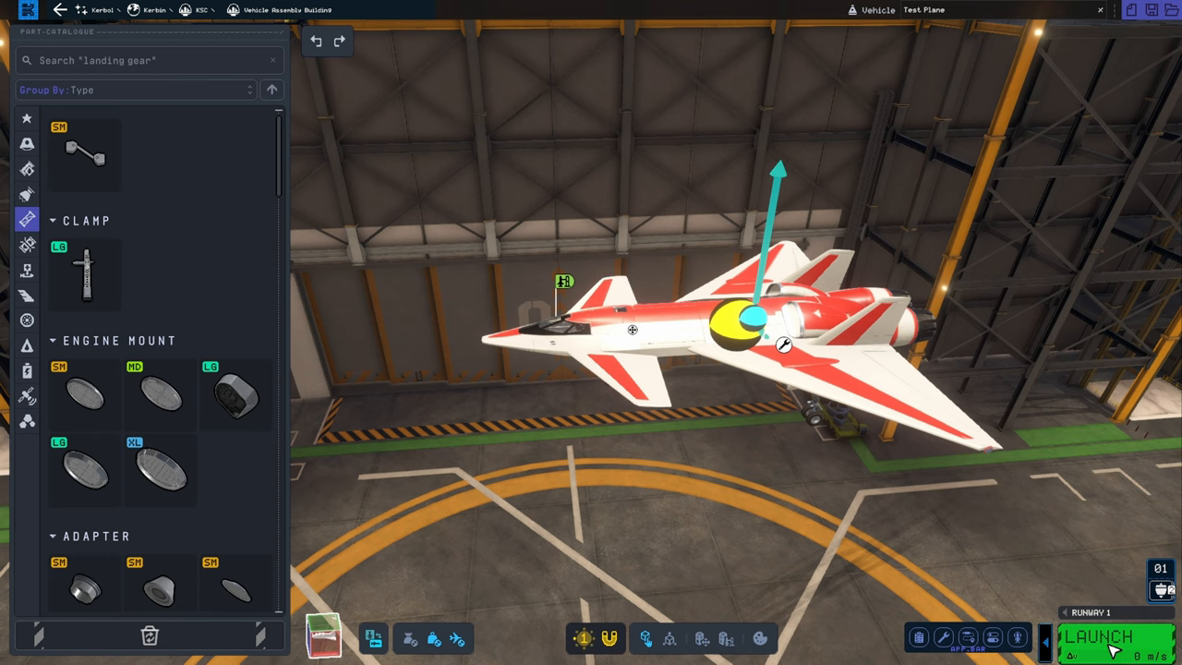
pyautogui.click(1116, 636)
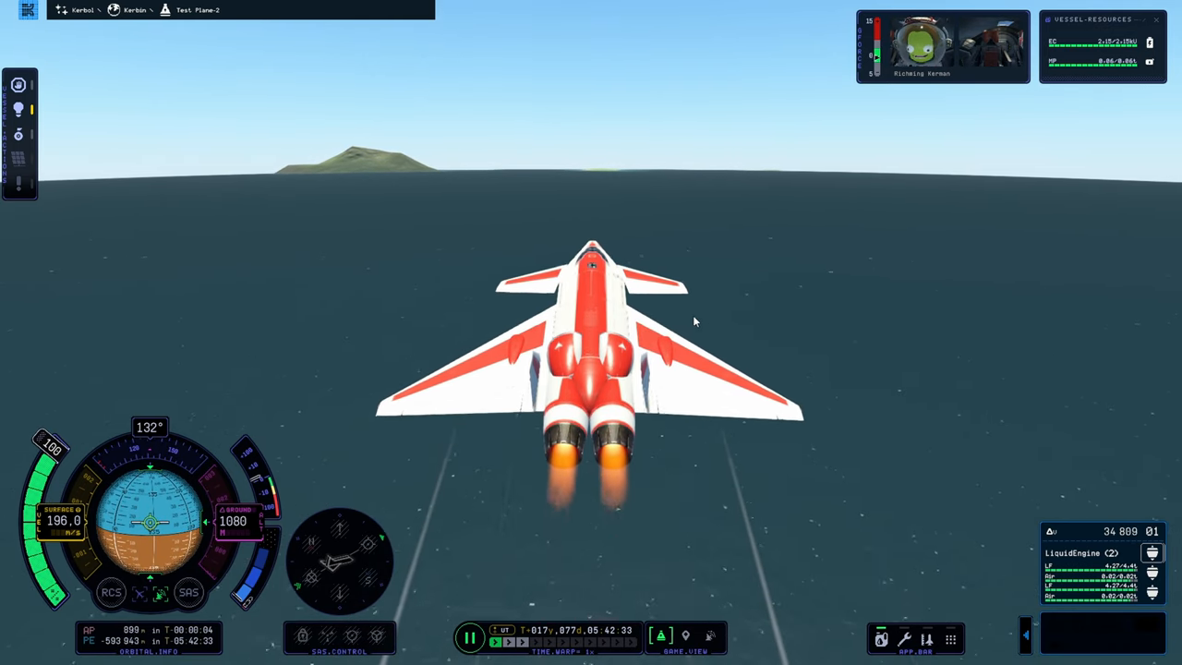
# Step: Show the Parts Manager in flight and look through the jet's listed parts
pyautogui.click(927, 639)
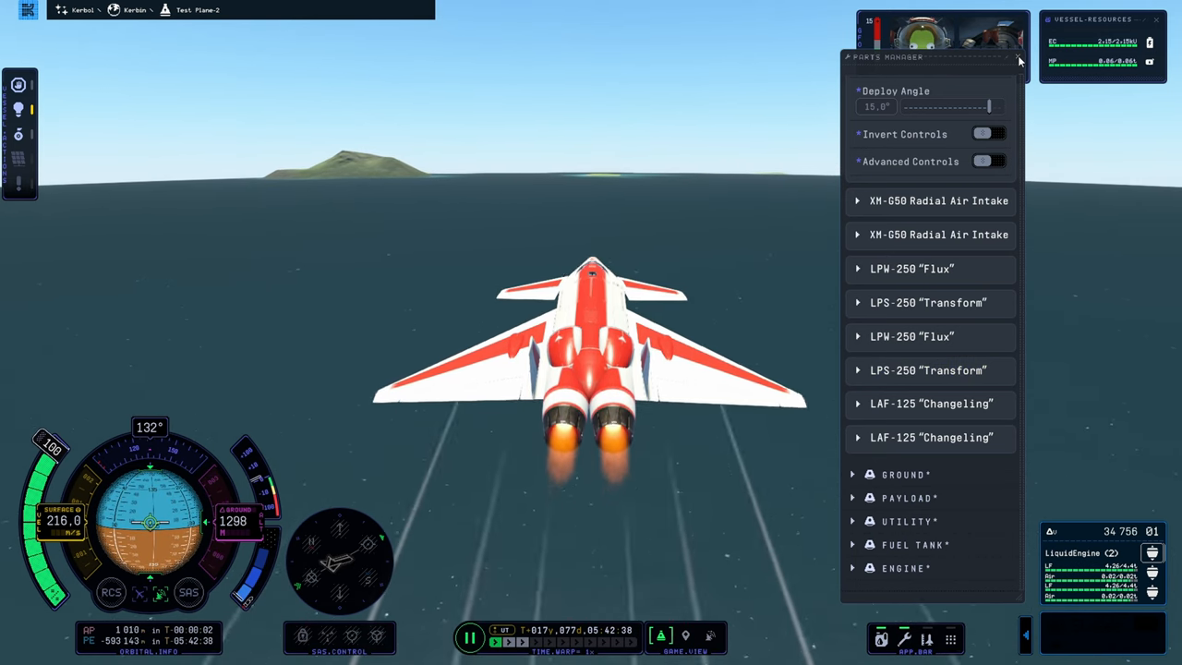
pyautogui.click(1019, 58)
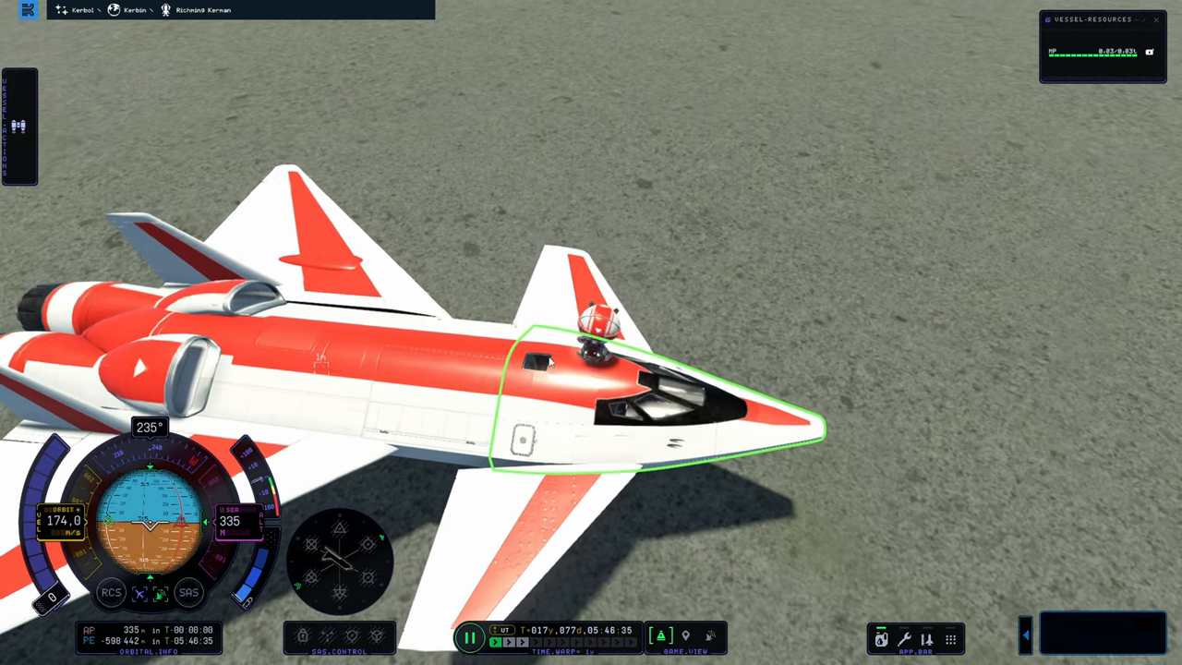
pyautogui.moveTo(554, 370); pyautogui.dragTo(724, 321)
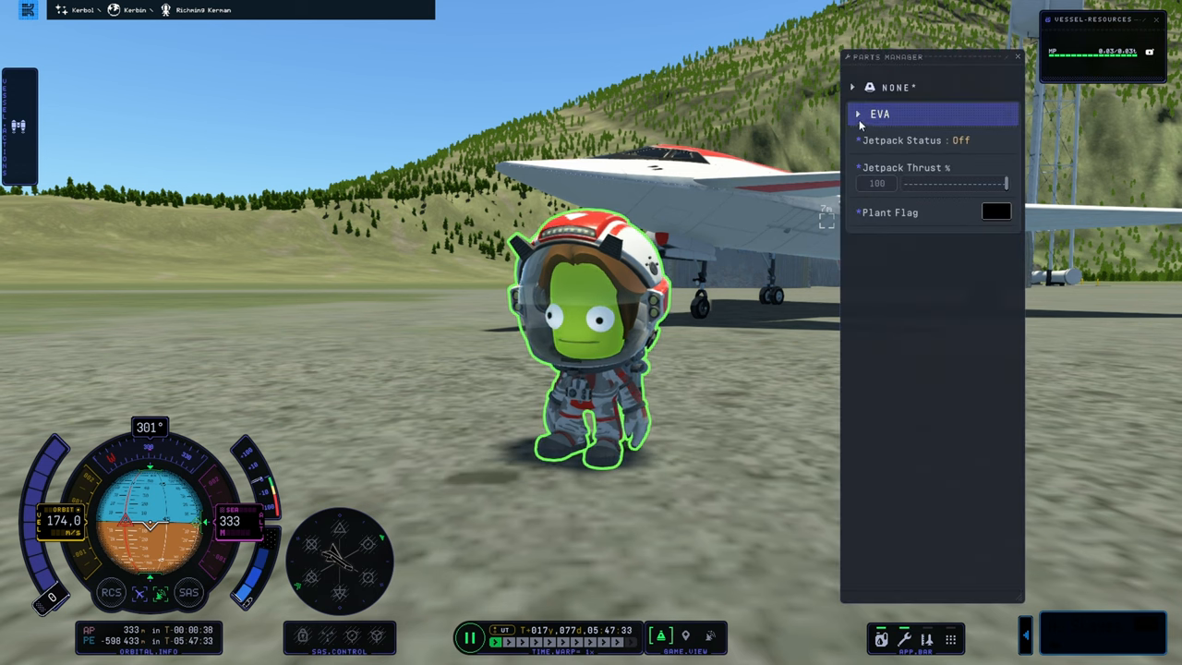
# Step: Plant a flag and name the site 'Airfield Visited', confirming with OK
pyautogui.click(857, 115)
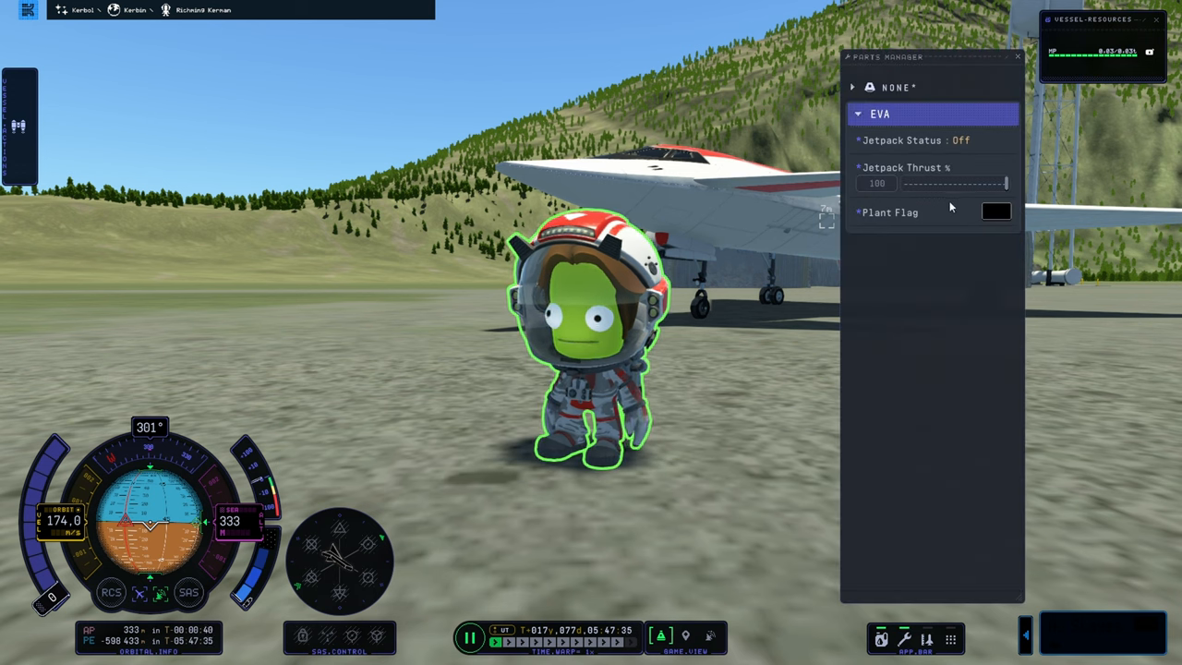
pyautogui.click(997, 210)
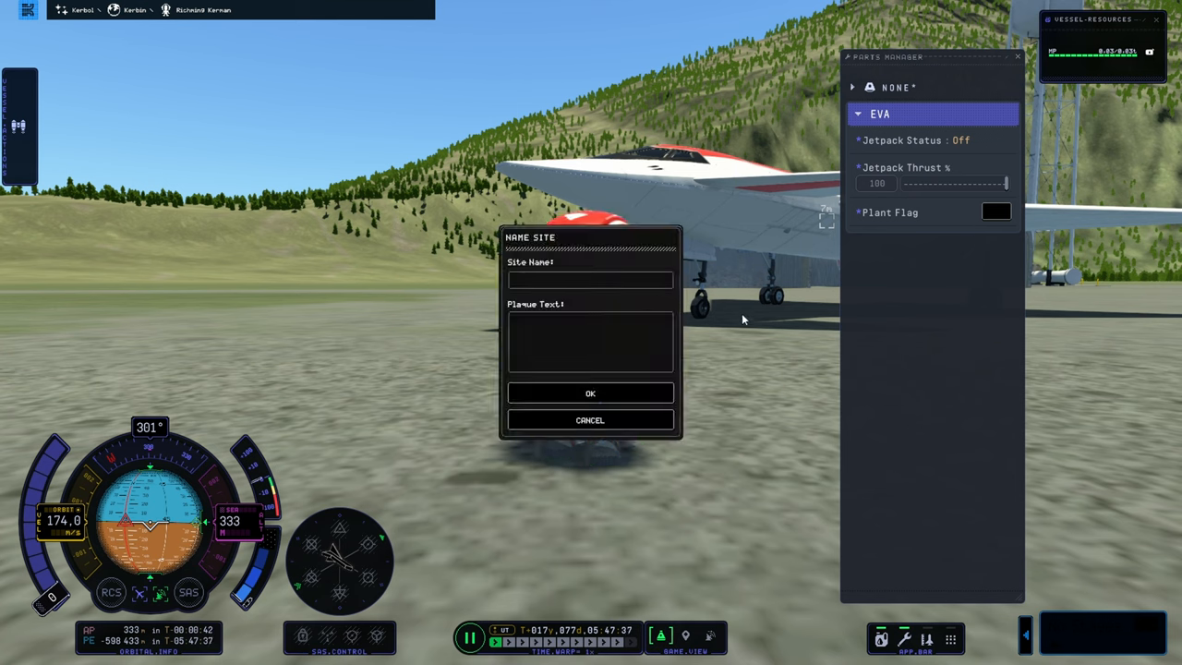
pyautogui.write('A')
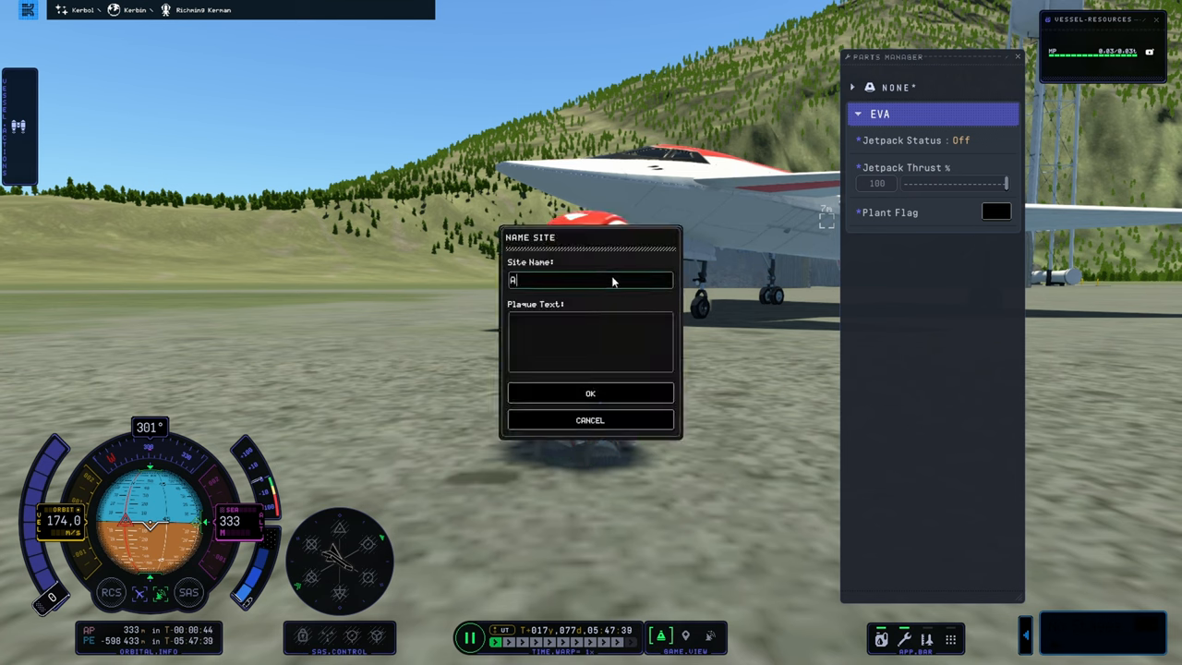
pyautogui.write('irfield')
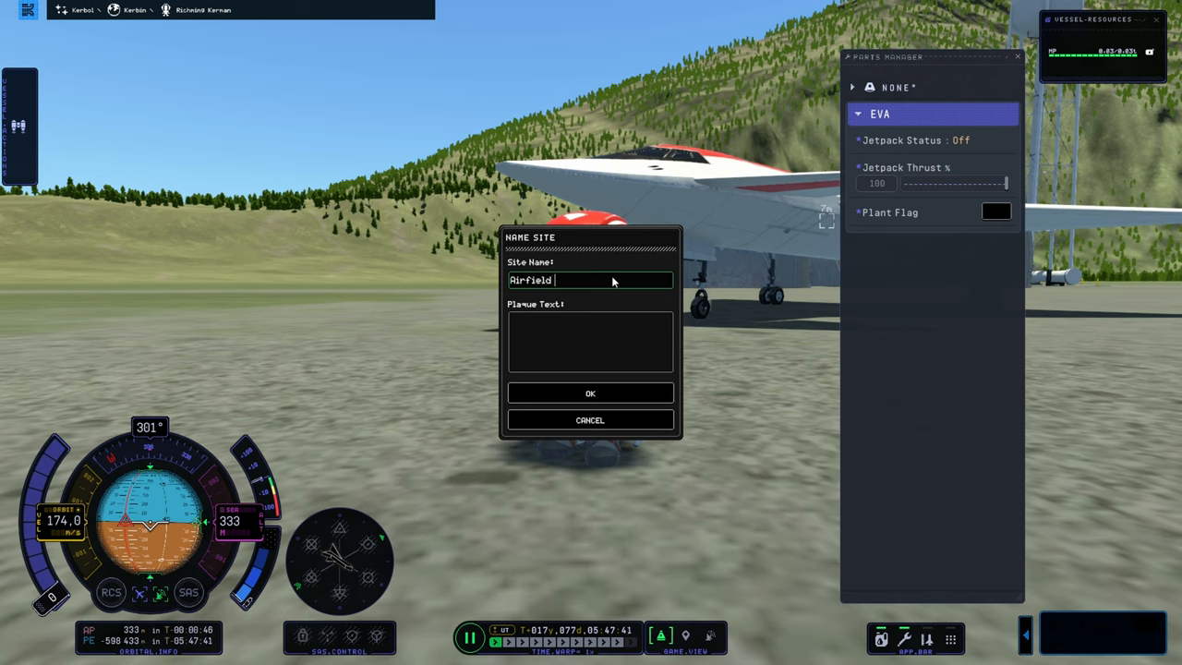
pyautogui.write('Visited')
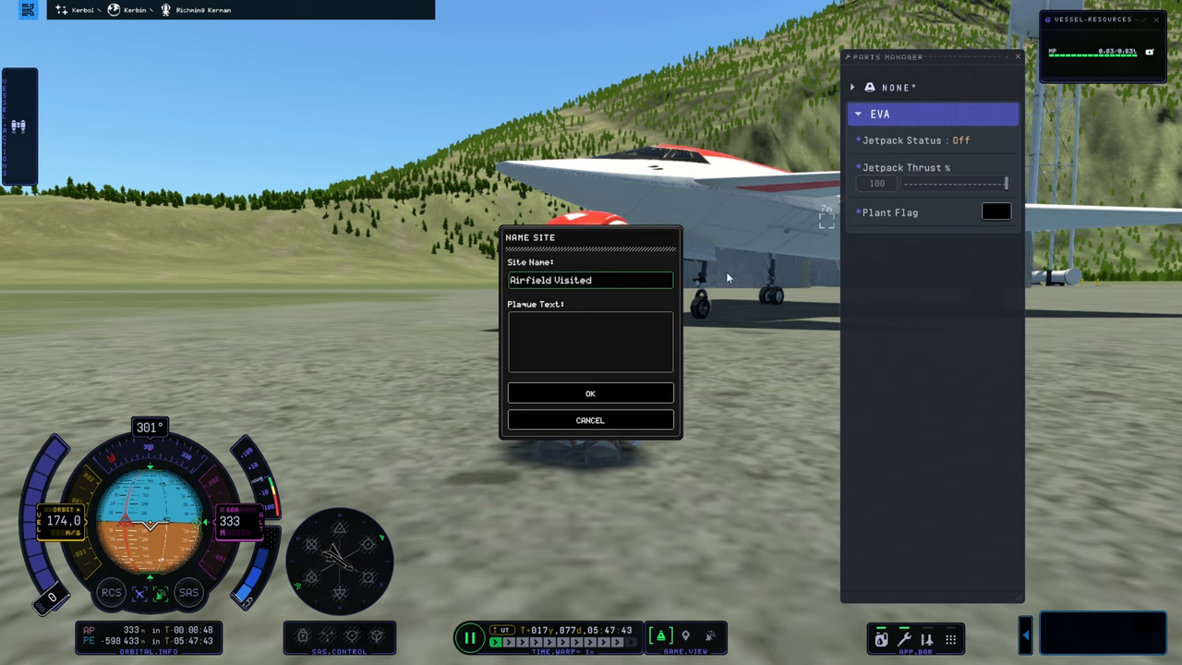
pyautogui.moveTo(590, 393)
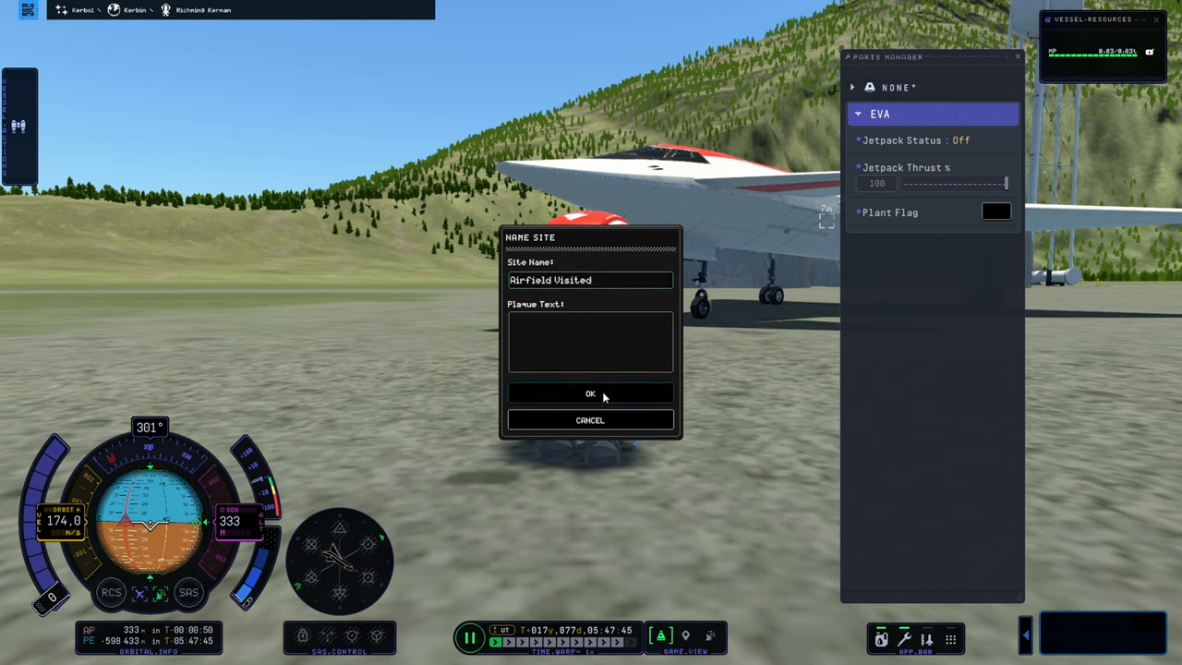
pyautogui.click(590, 393)
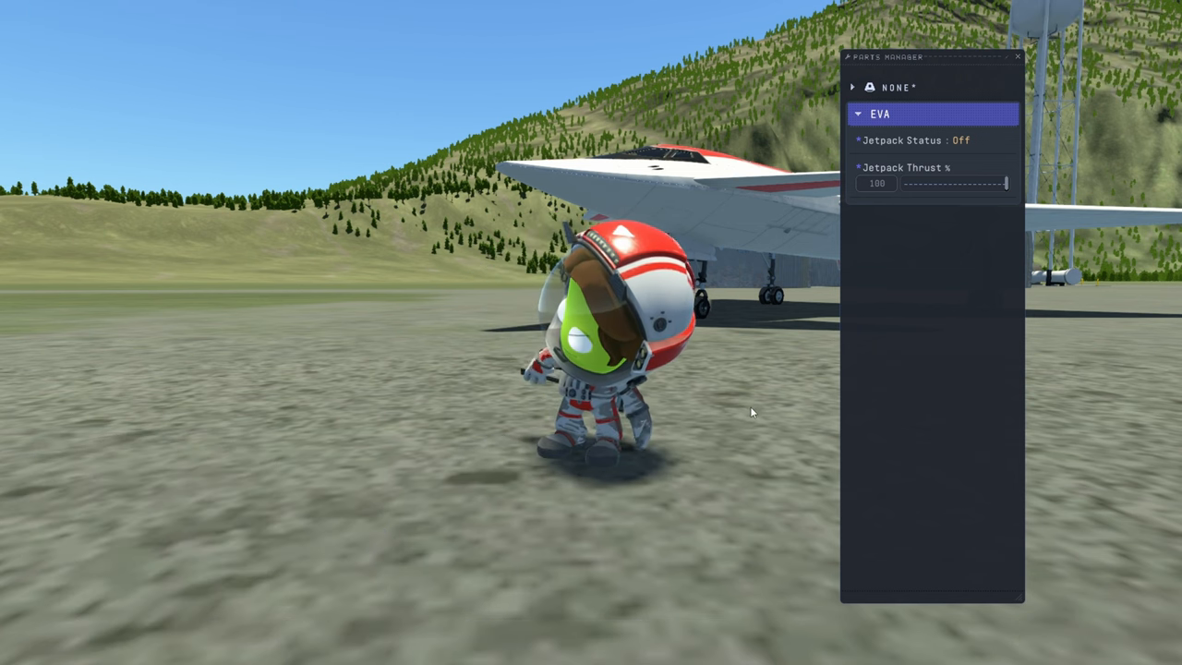